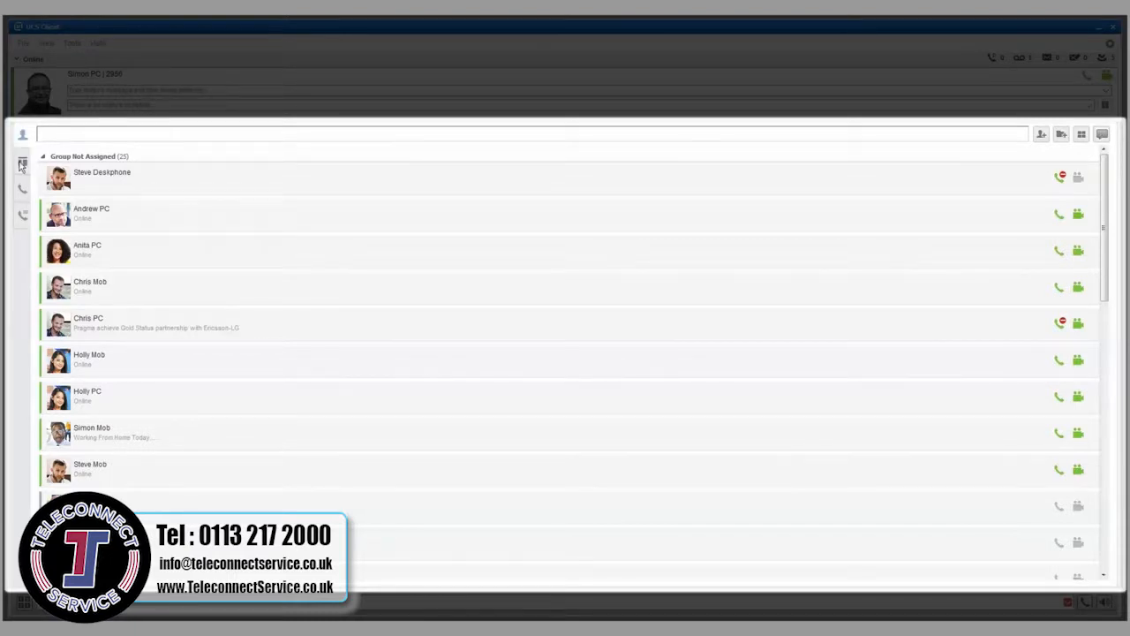
# - Show the phone keypad, then the History log of calls and instant messages
pyautogui.click(21, 164)
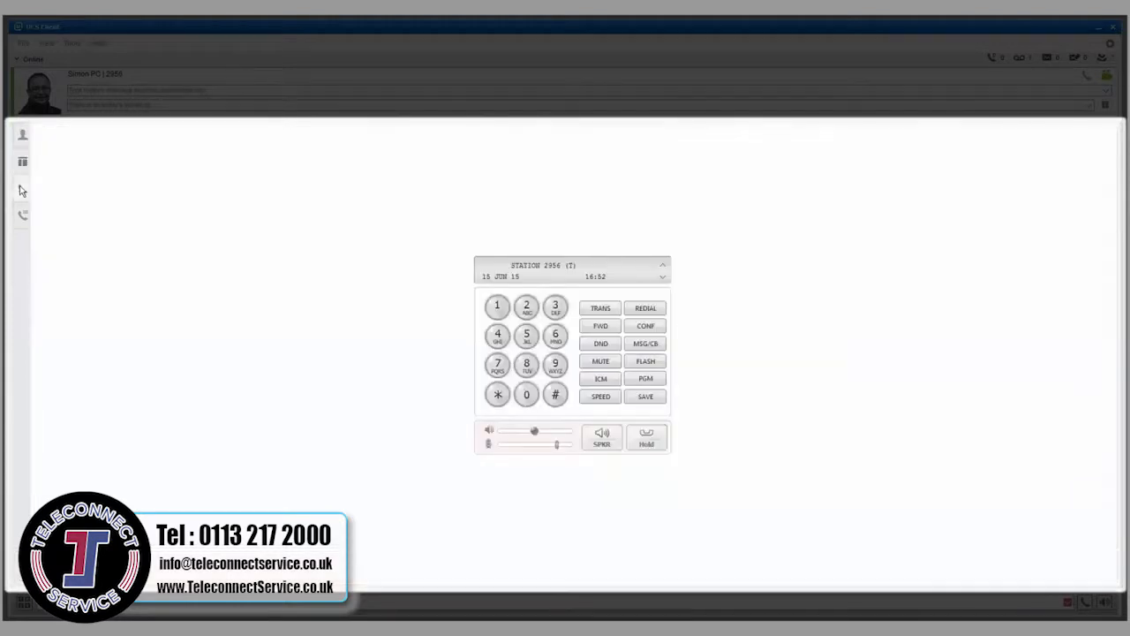
pyautogui.click(644, 342)
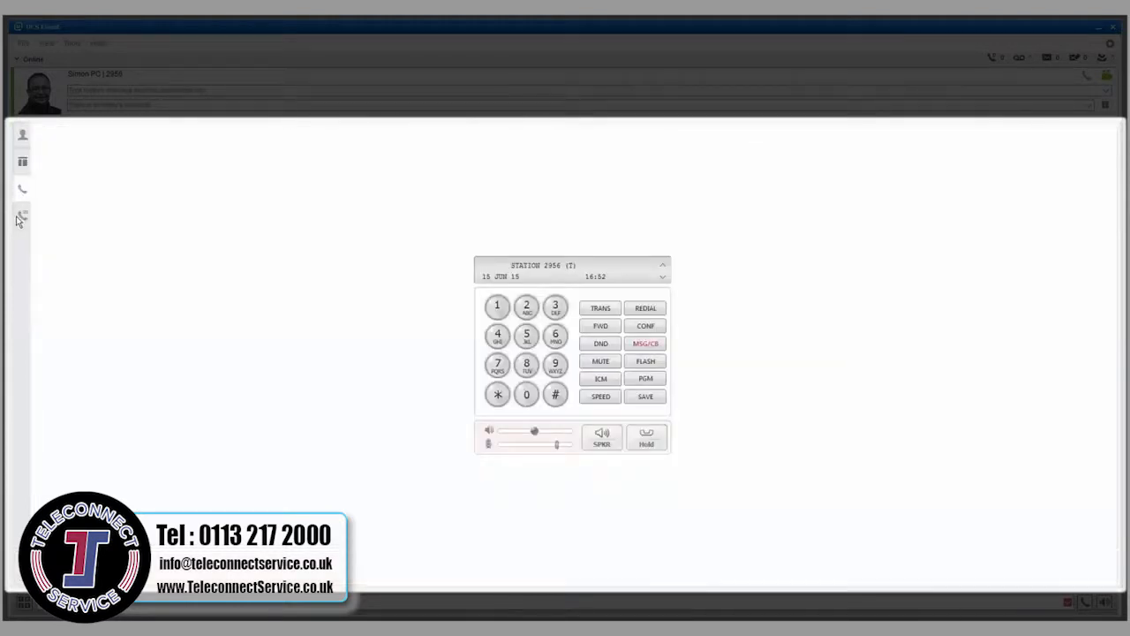
pyautogui.click(21, 217)
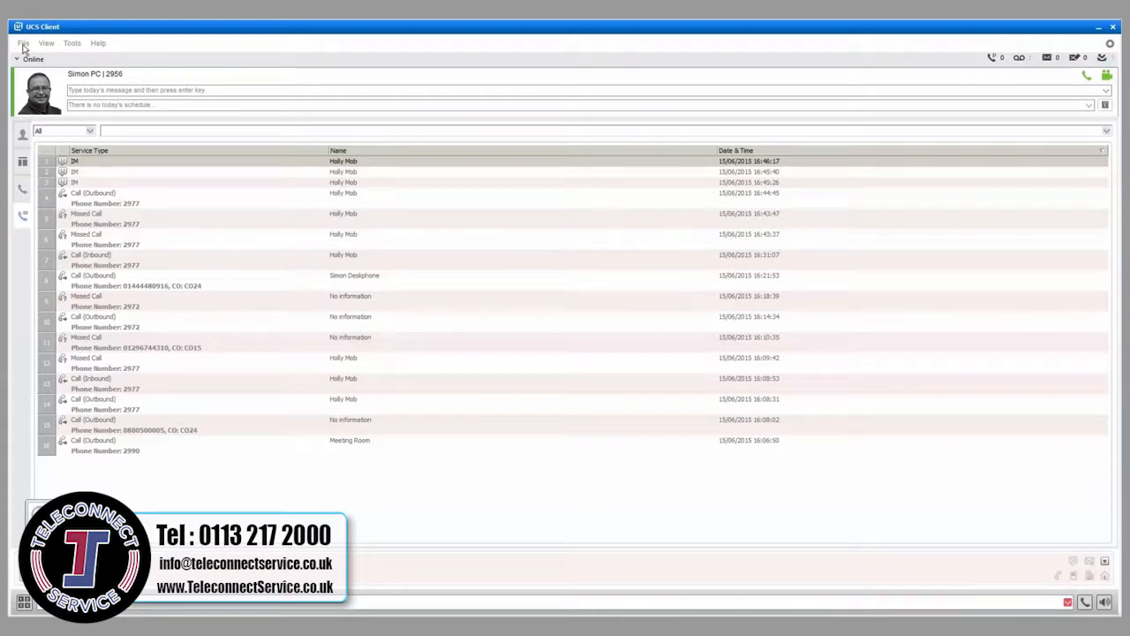
# - Open and close the View menu, returning to the Contacts directory
pyautogui.click(50, 43)
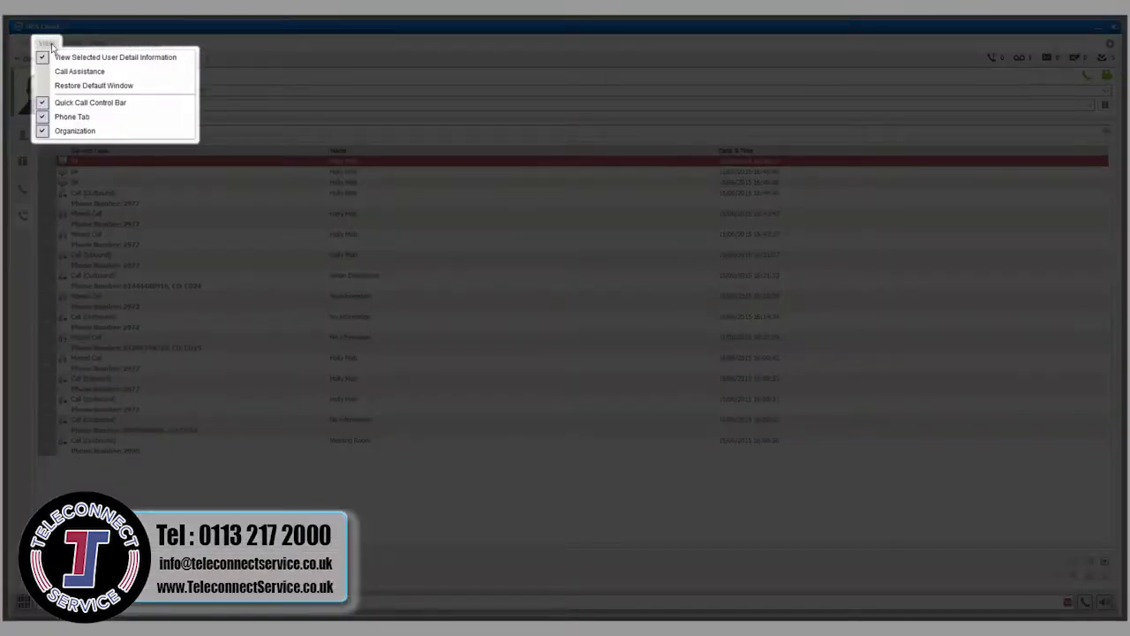
pyautogui.click(72, 44)
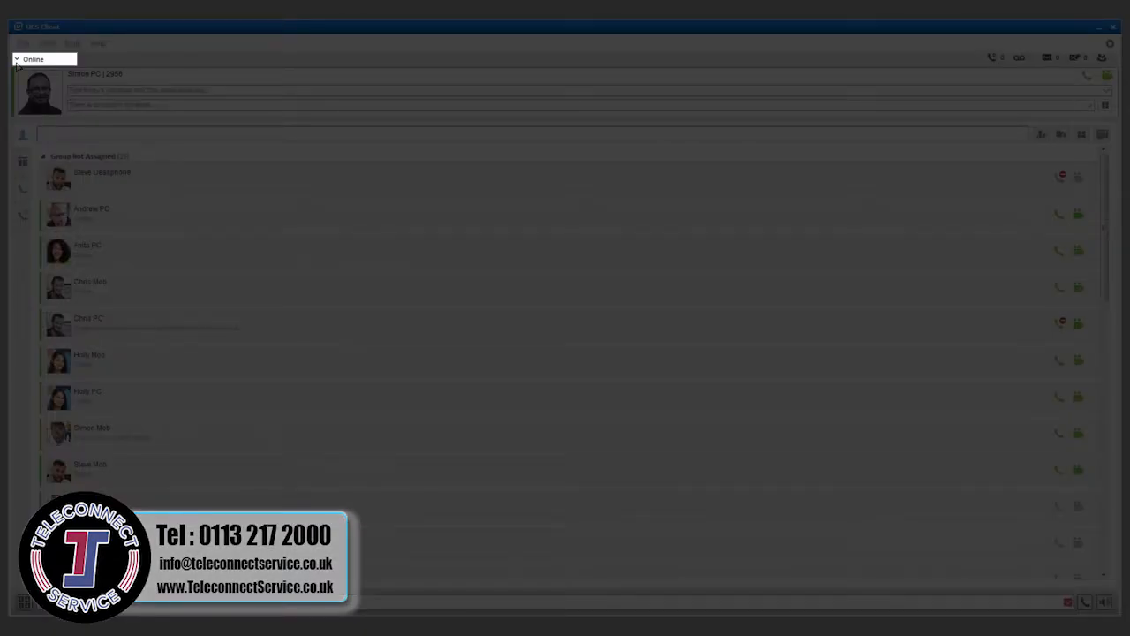
pyautogui.click(36, 59)
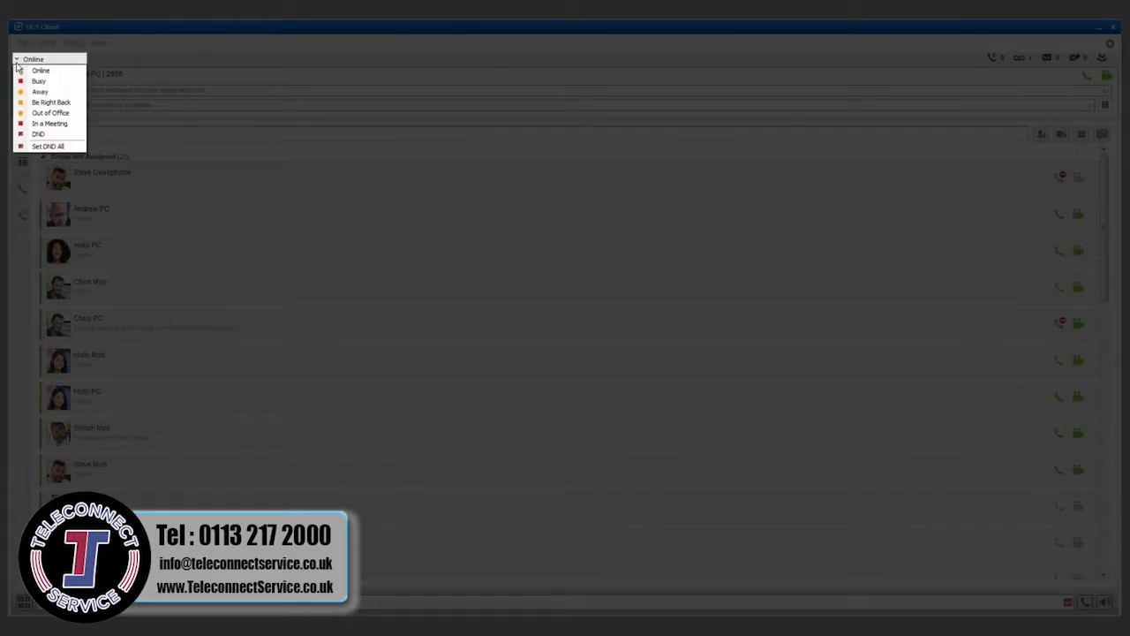
pyautogui.moveTo(50, 100)
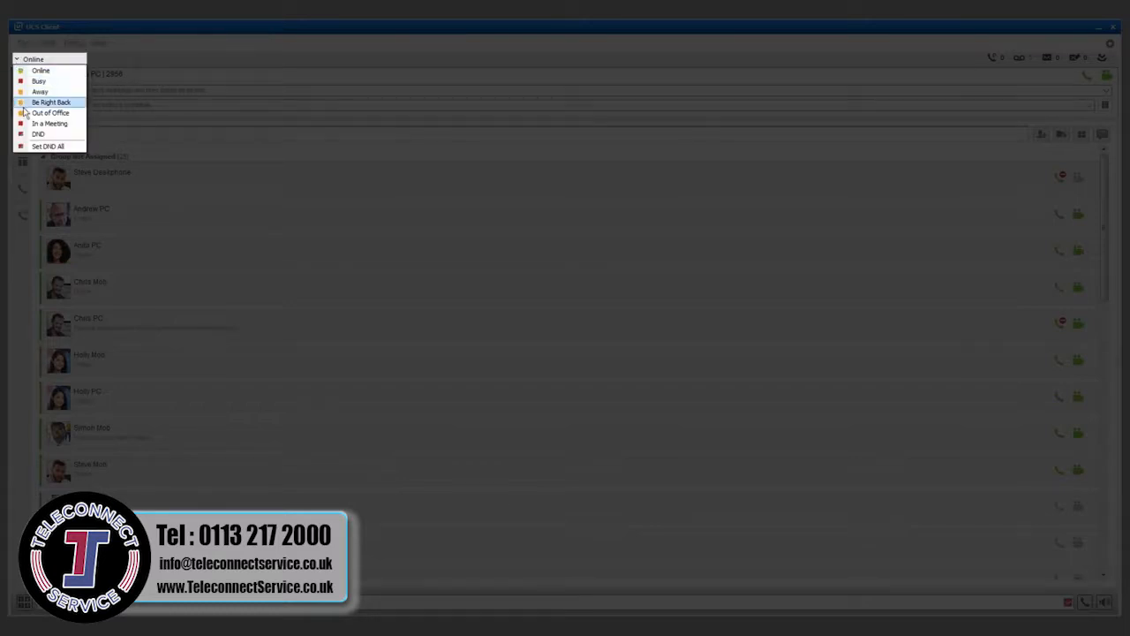
pyautogui.moveTo(162, 65)
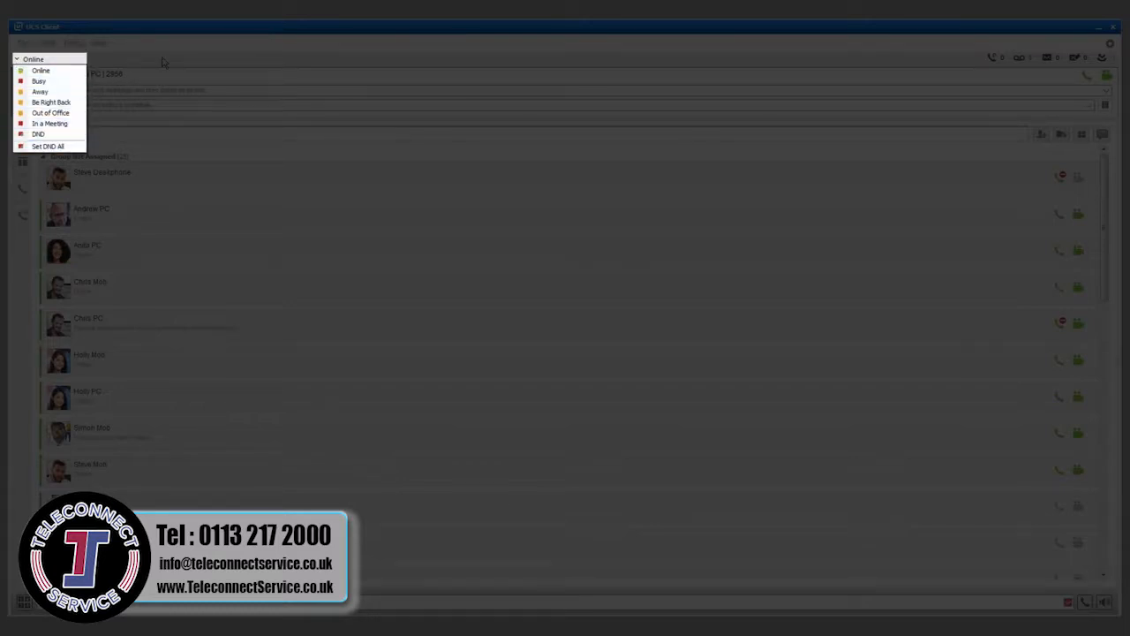
pyautogui.click(24, 42)
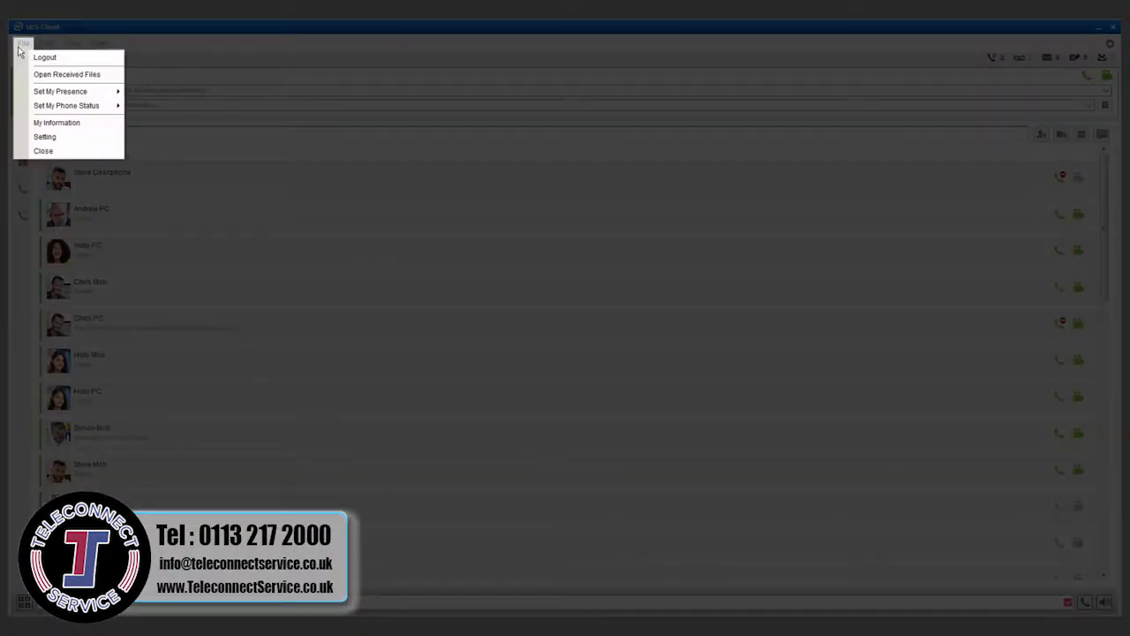
pyautogui.moveTo(66, 91)
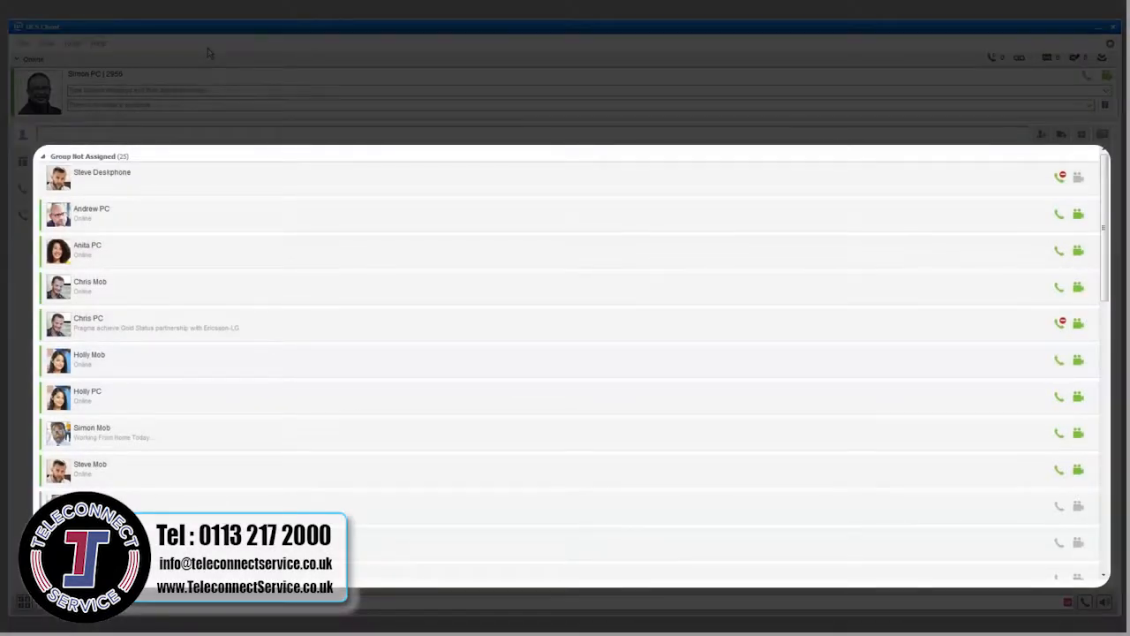
pyautogui.moveTo(658, 414)
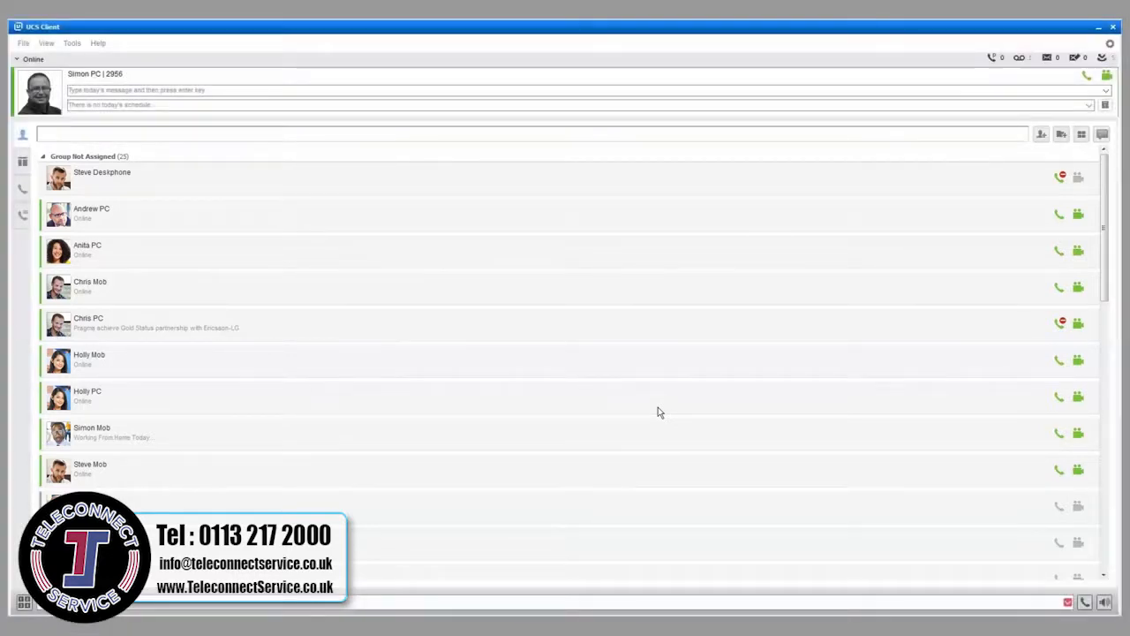
pyautogui.click(24, 41)
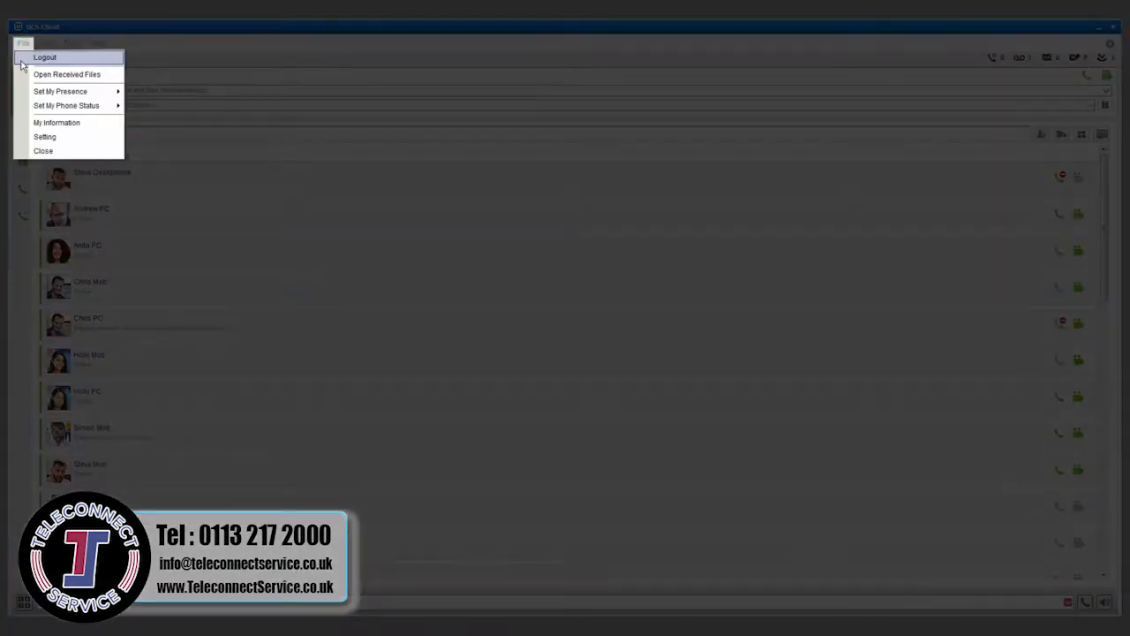
pyautogui.moveTo(70, 105)
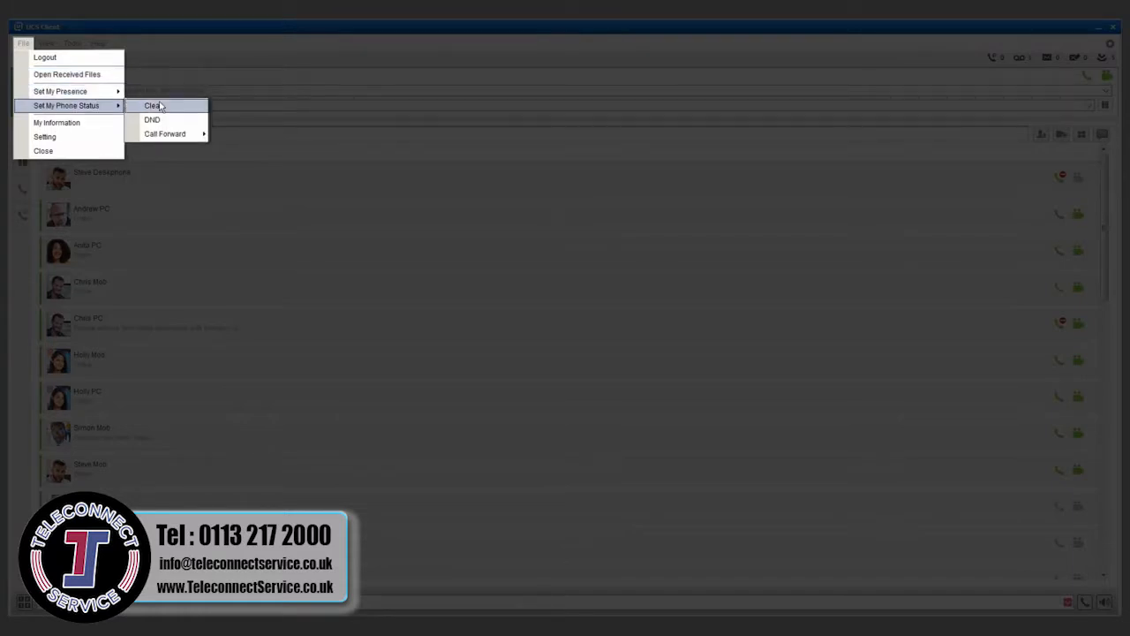
pyautogui.moveTo(168, 134)
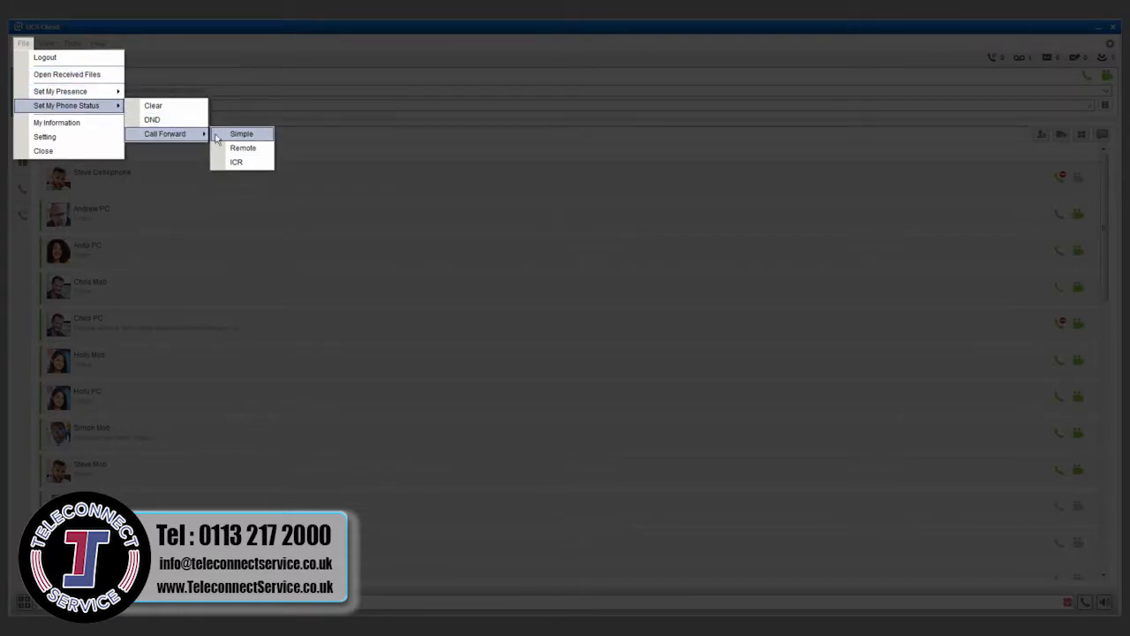
pyautogui.click(241, 133)
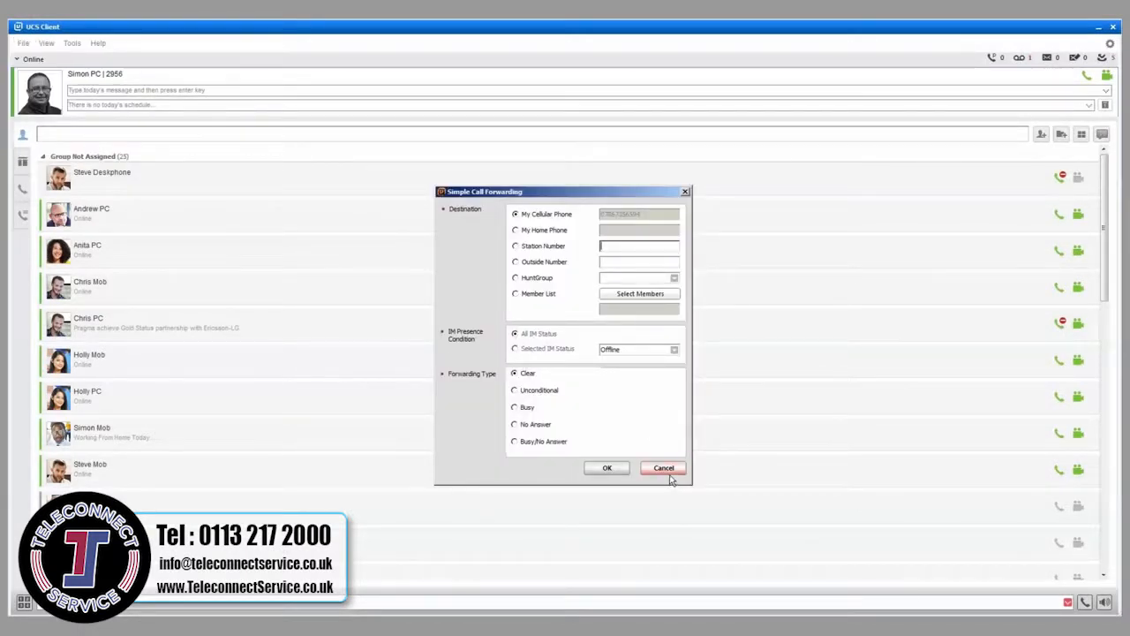
pyautogui.click(663, 467)
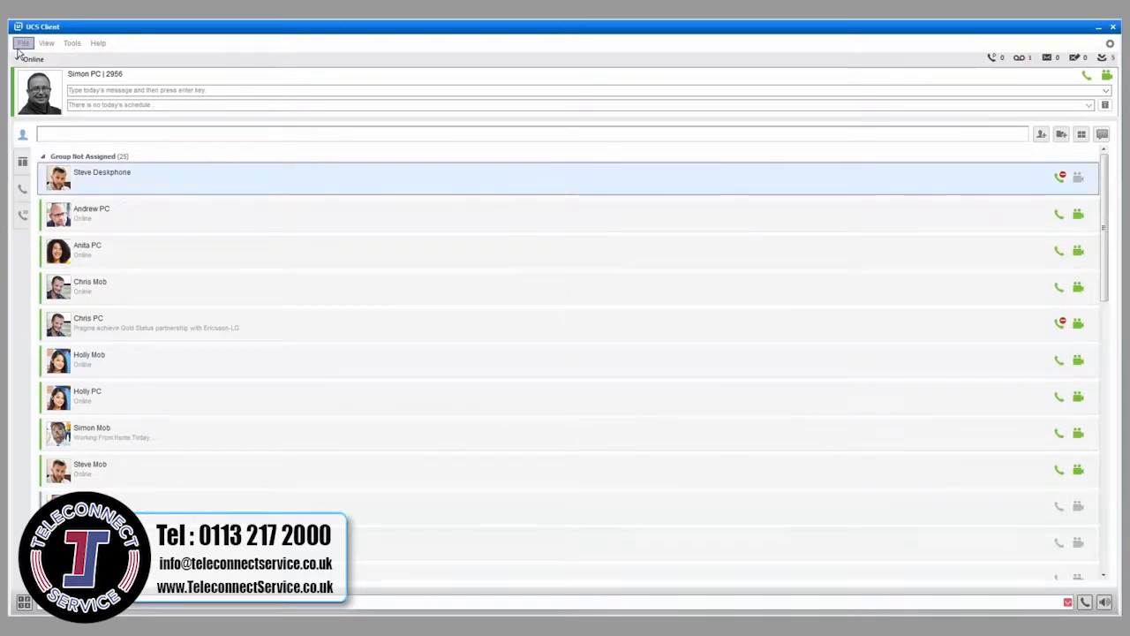
pyautogui.click(25, 43)
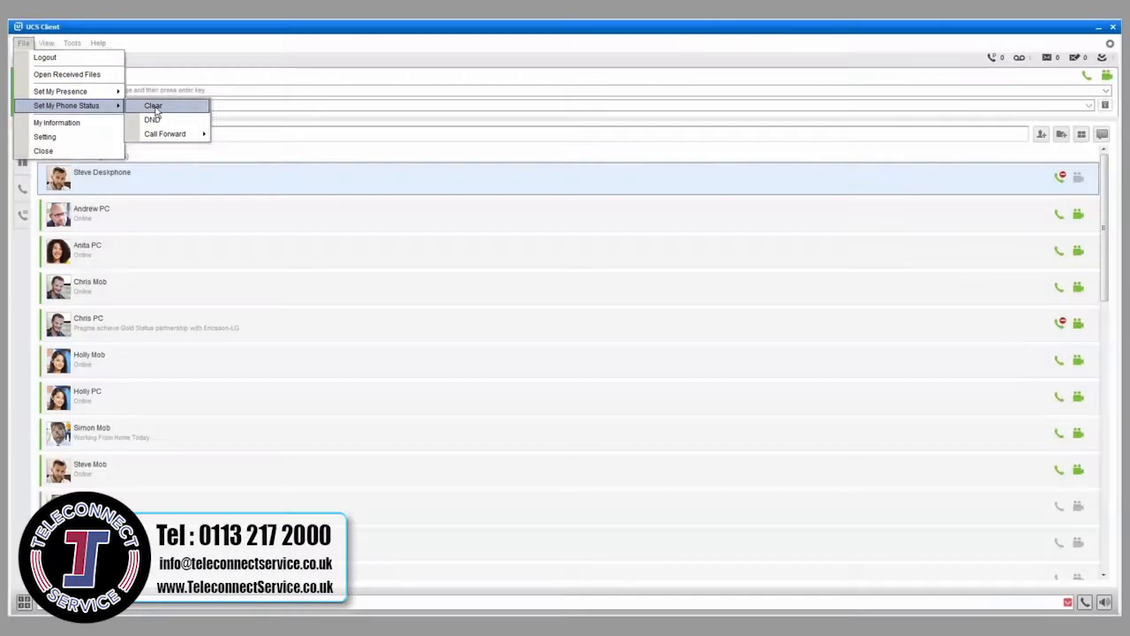
# - Set my phone status to DND through File > Set My Phone Status
pyautogui.click(164, 106)
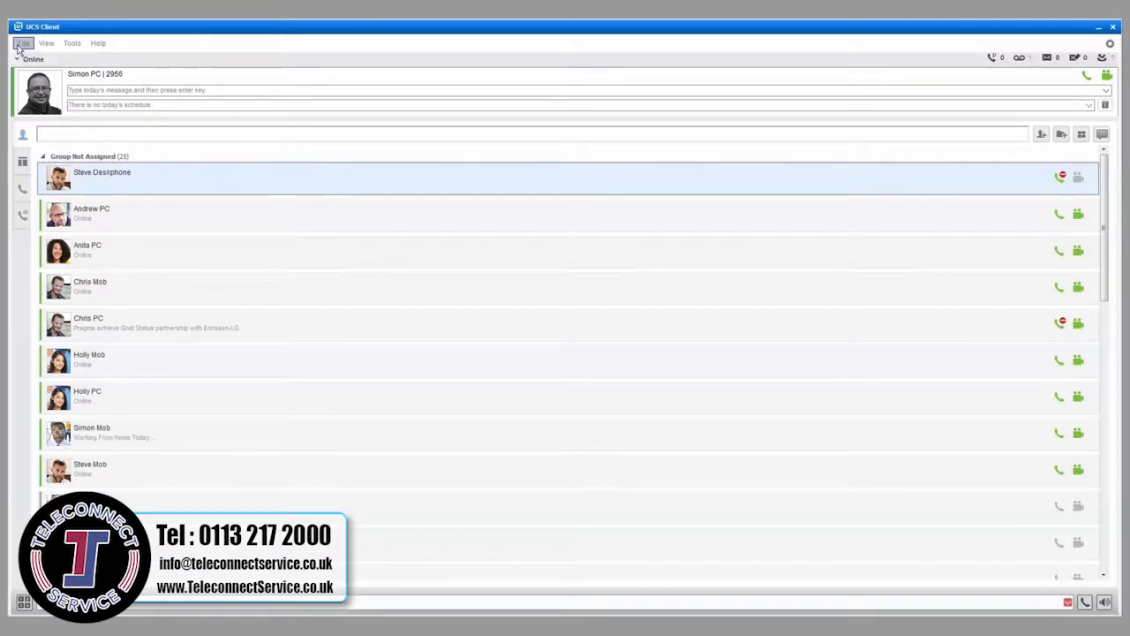
pyautogui.click(23, 43)
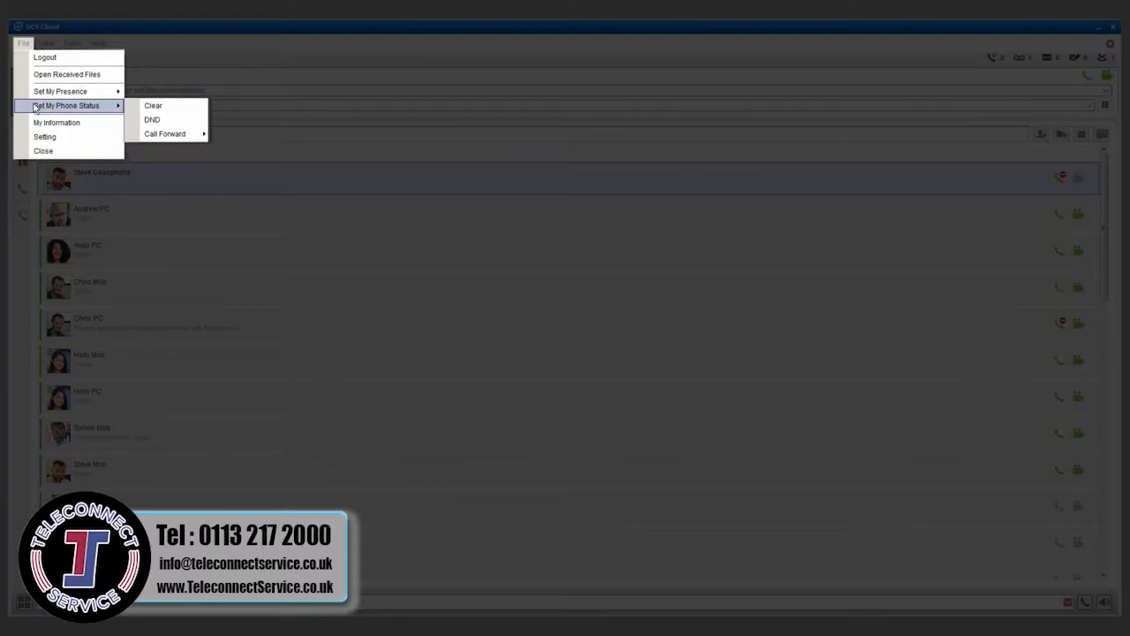
pyautogui.moveTo(151, 118)
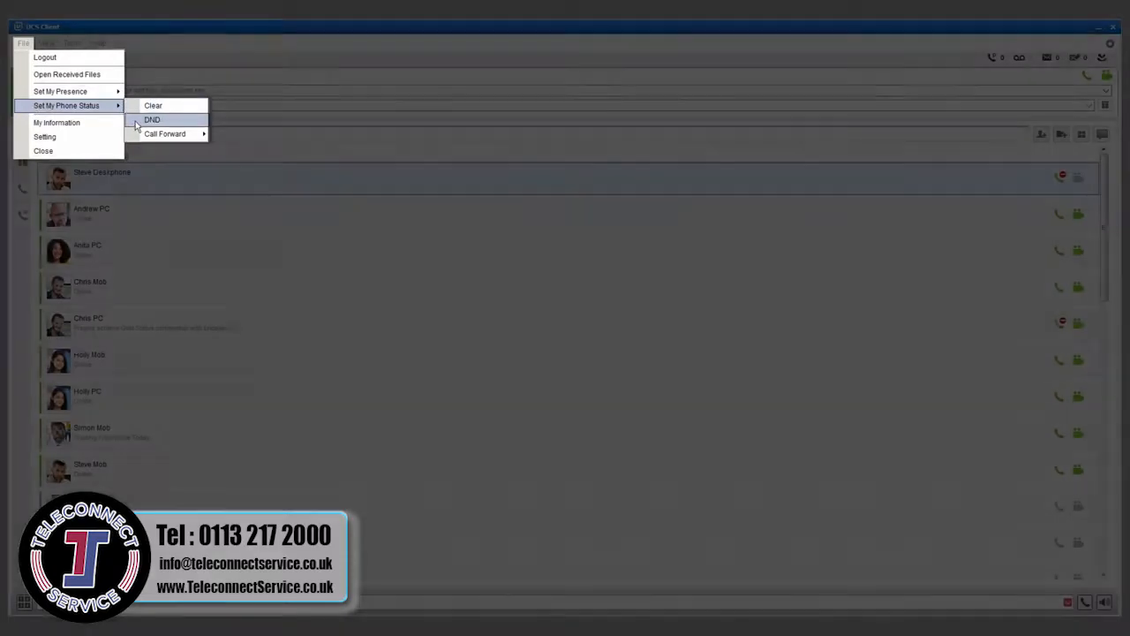
pyautogui.click(155, 119)
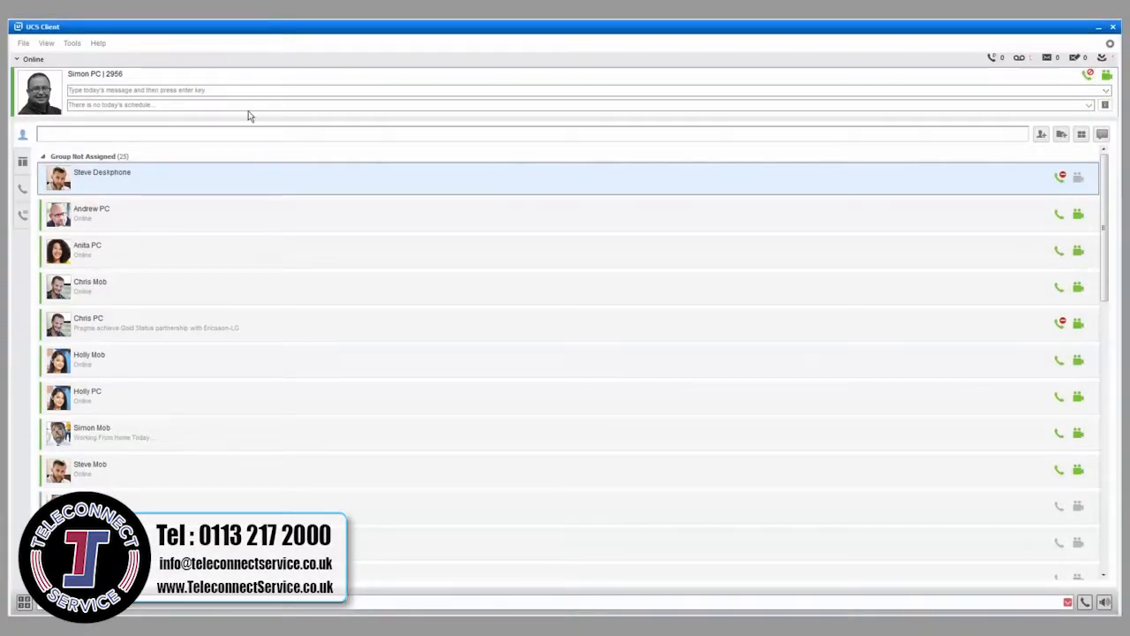
pyautogui.click(21, 41)
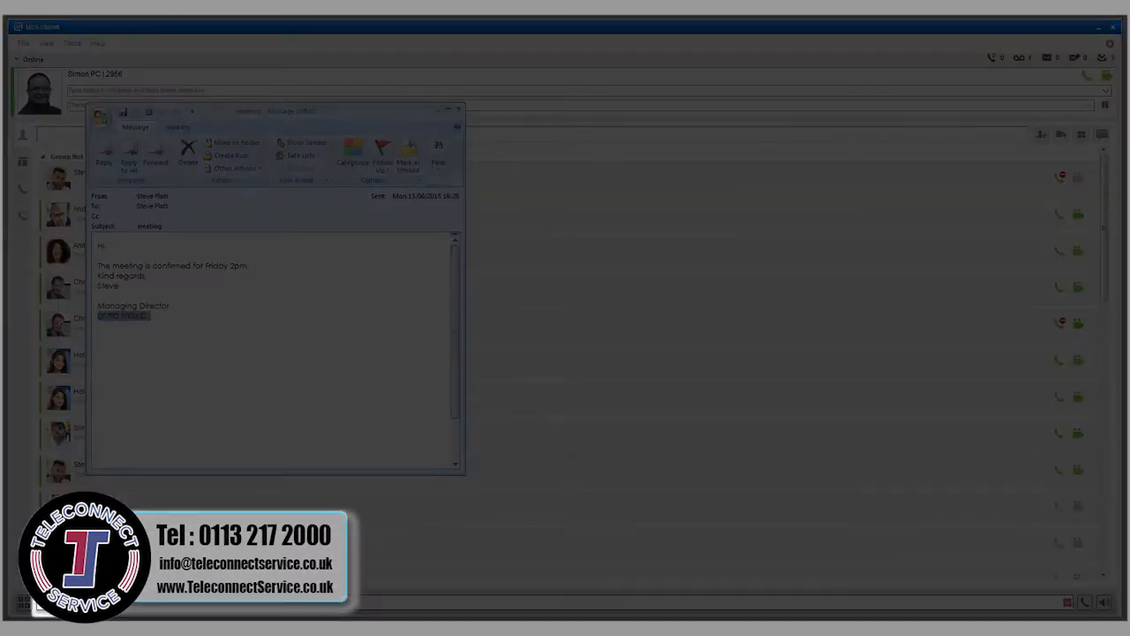
pyautogui.click(458, 109)
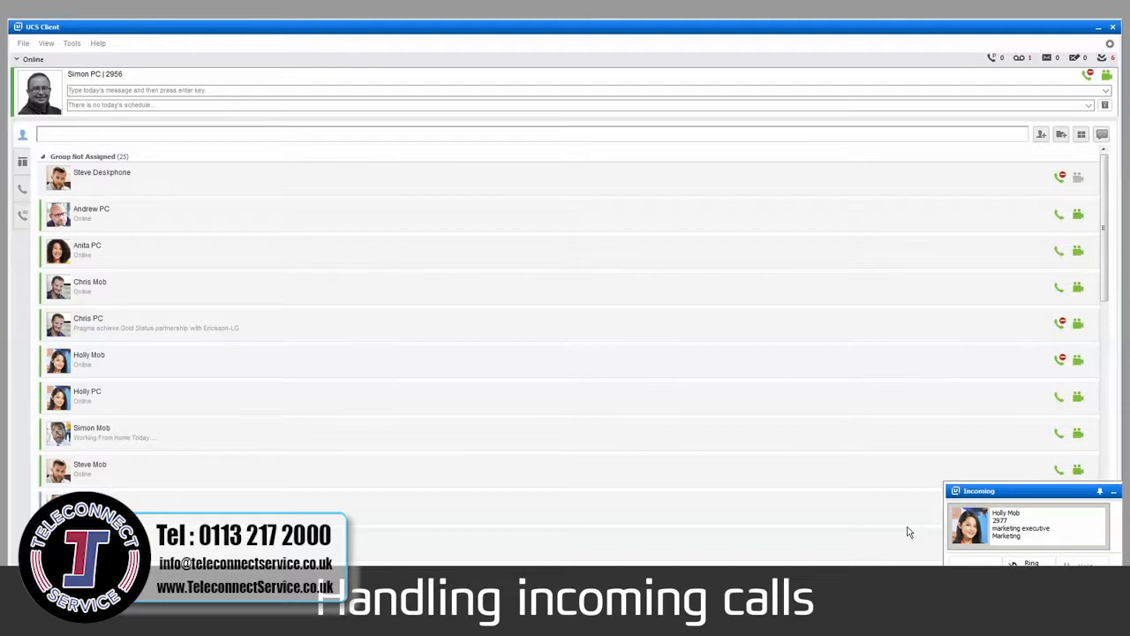
pyautogui.moveTo(994, 477)
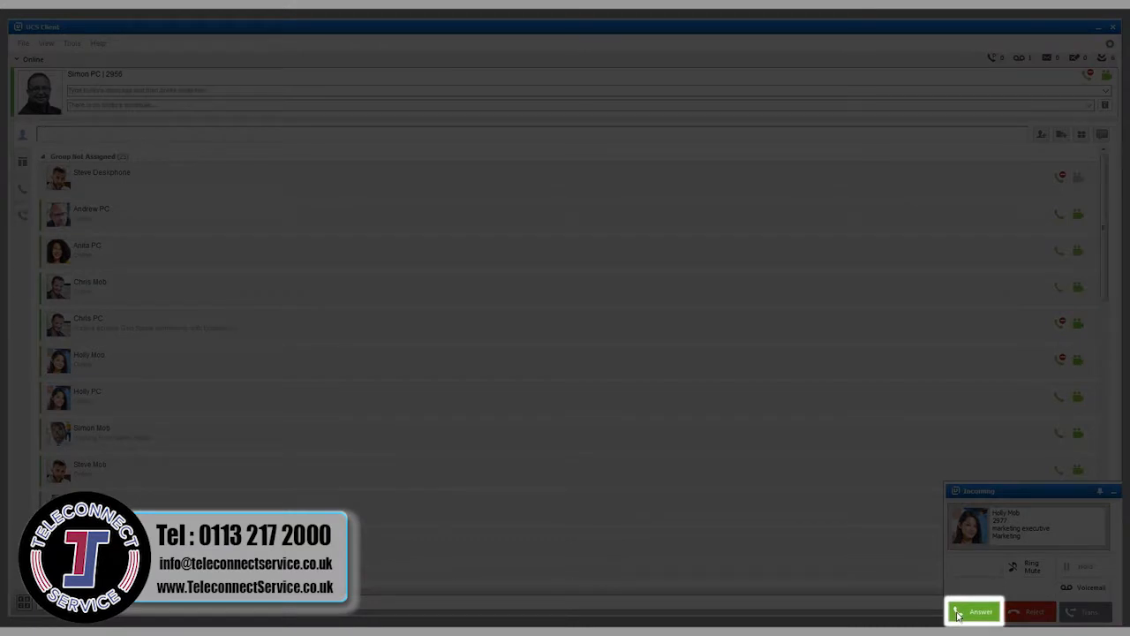
pyautogui.moveTo(1029, 611)
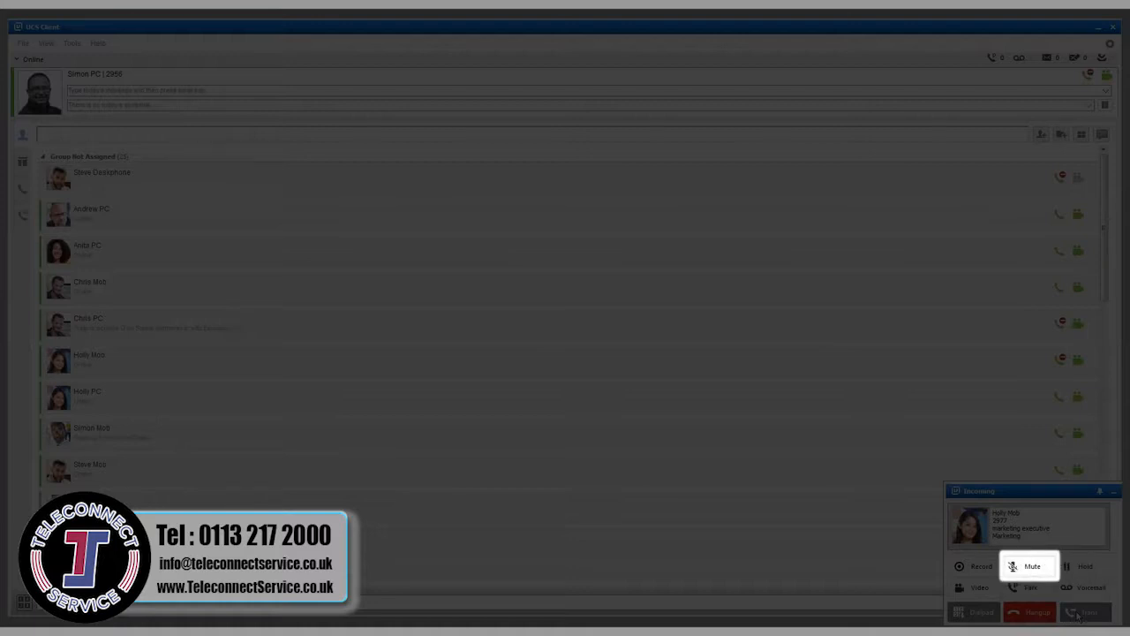
pyautogui.moveTo(1025, 587)
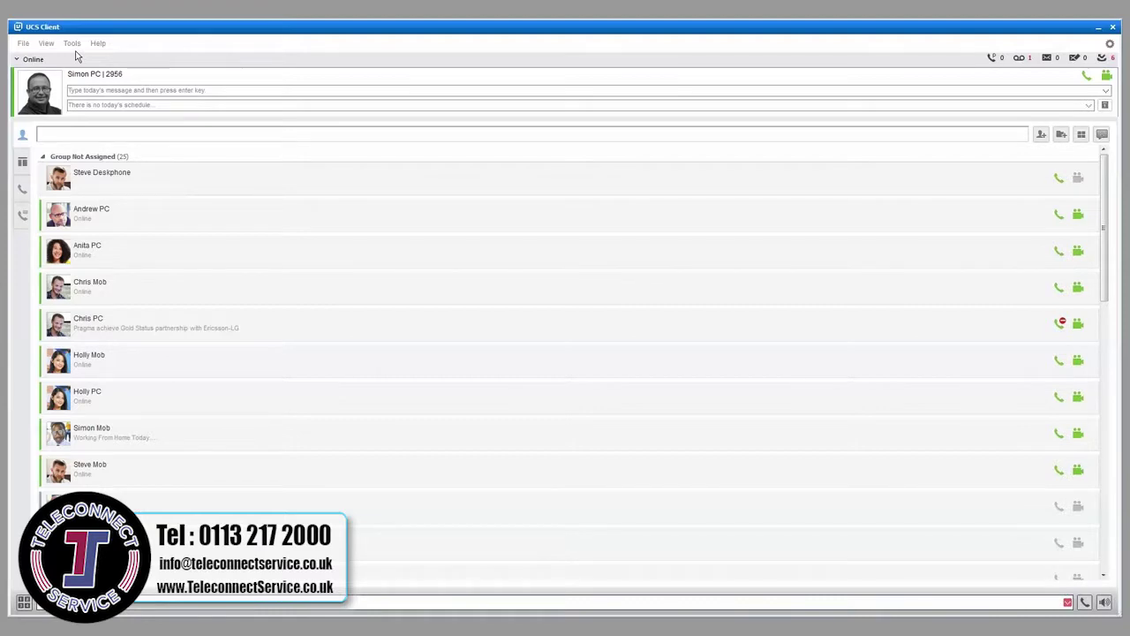
# - Show the Tools menu with IM, File Send and SMS options
pyautogui.click(78, 42)
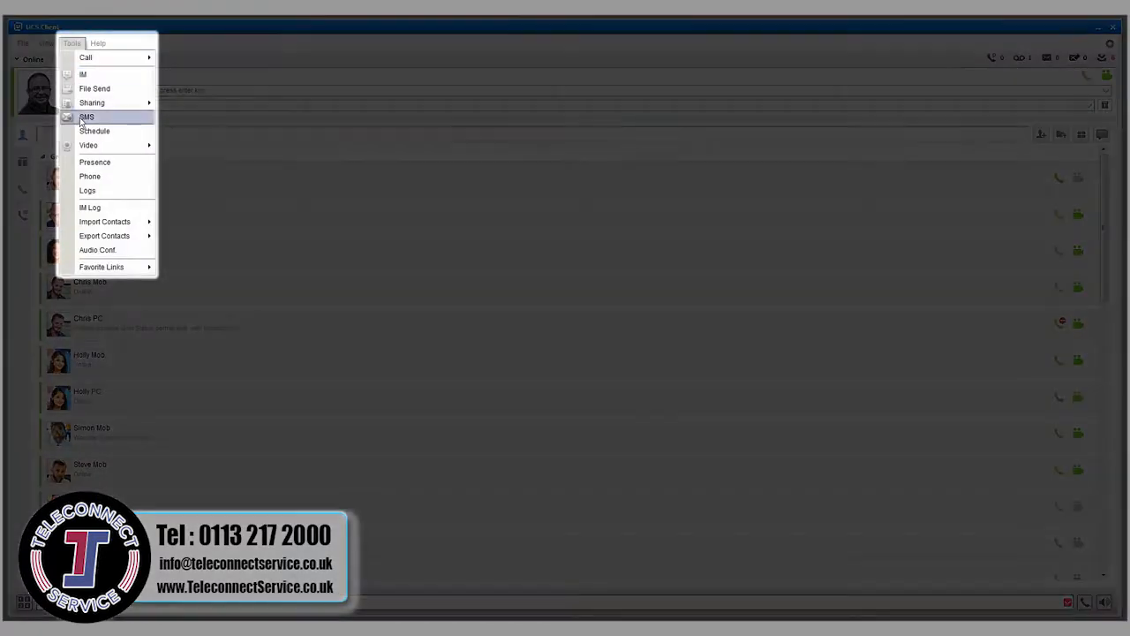
pyautogui.moveTo(97, 250)
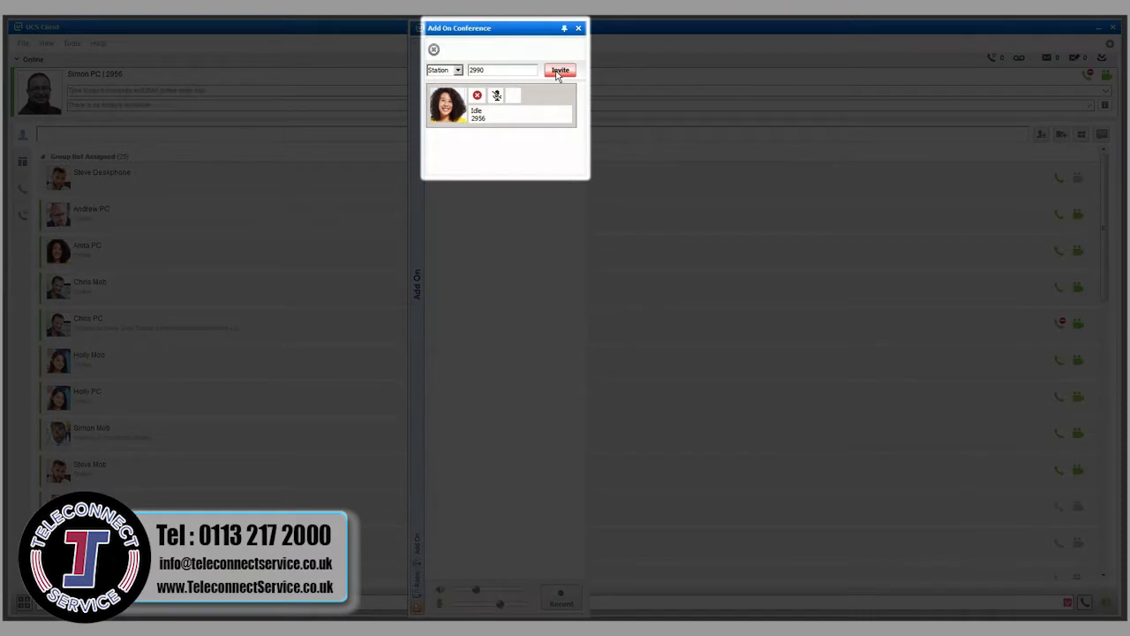
# - Invite station 2990 to the add-on conference, then end the conference
pyautogui.click(559, 70)
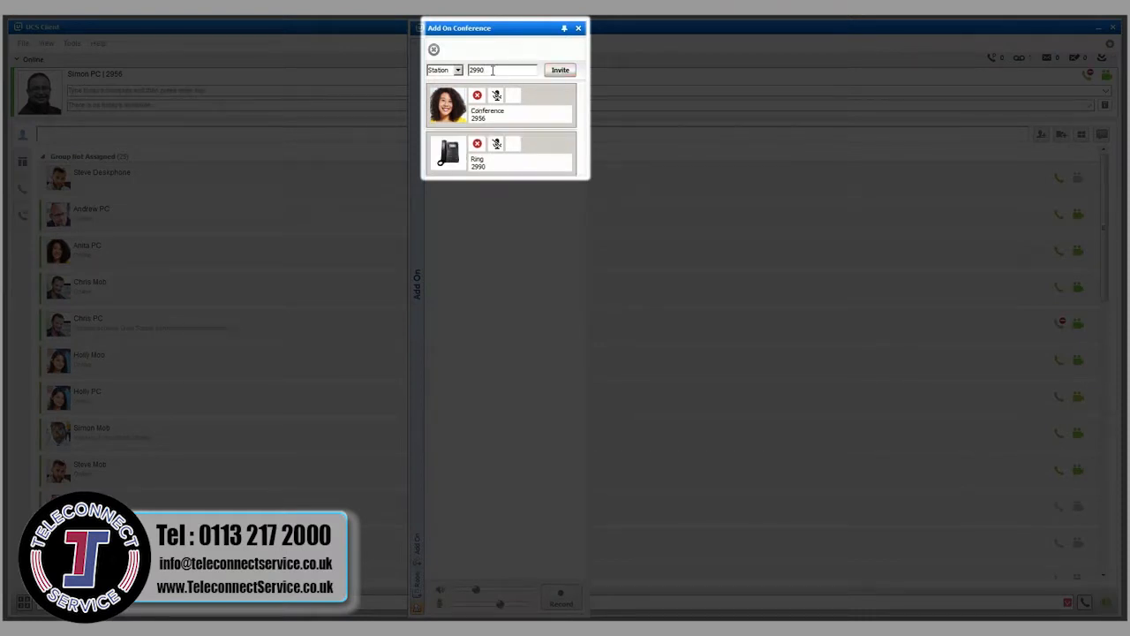
pyautogui.write('2977')
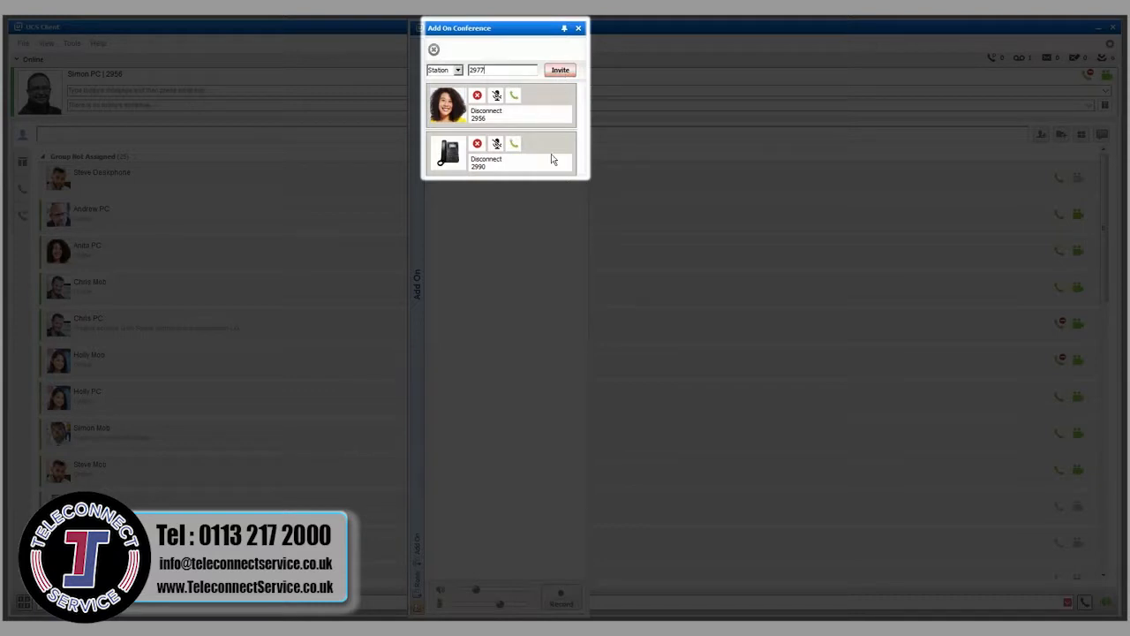
pyautogui.click(560, 70)
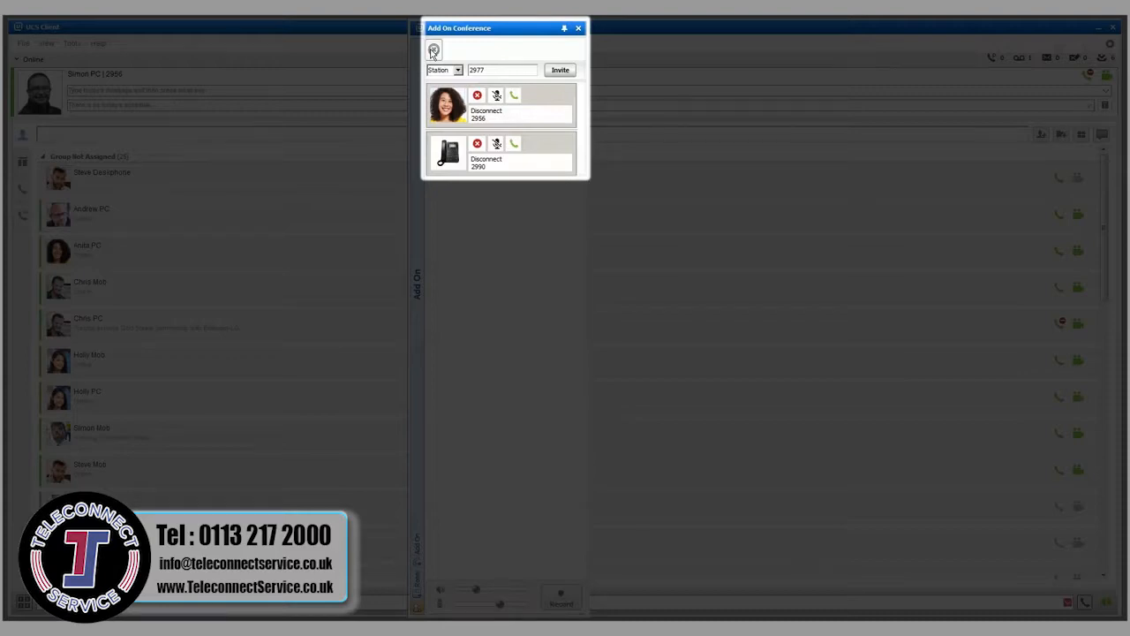
pyautogui.click(577, 27)
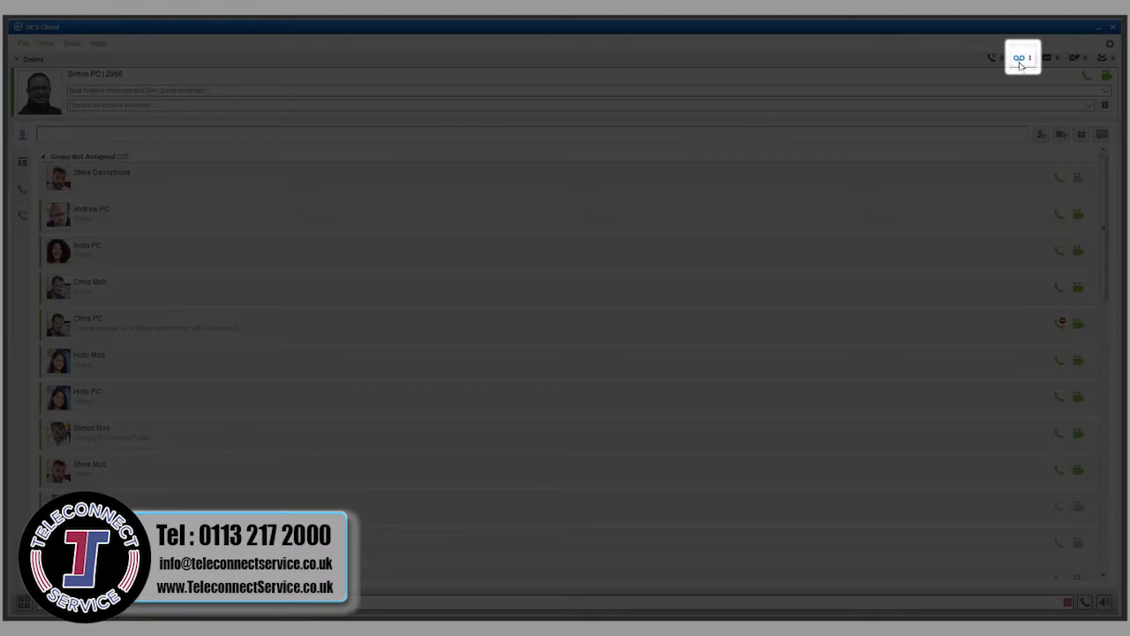
# - Open the waiting voicemail from the top status bar counter
pyautogui.click(1019, 57)
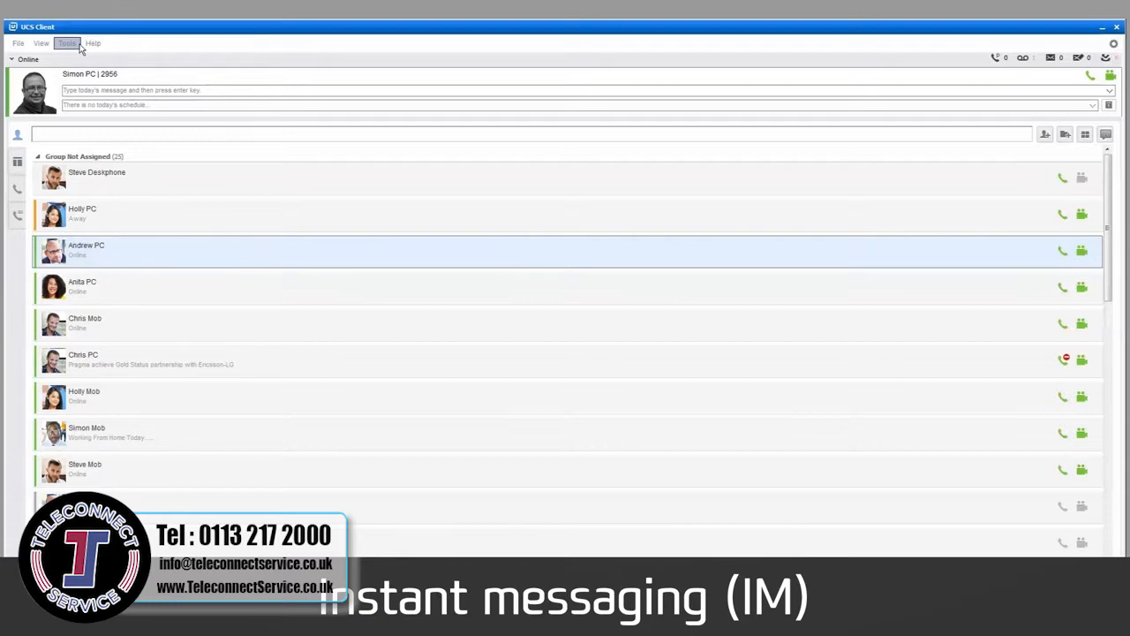
pyautogui.click(68, 43)
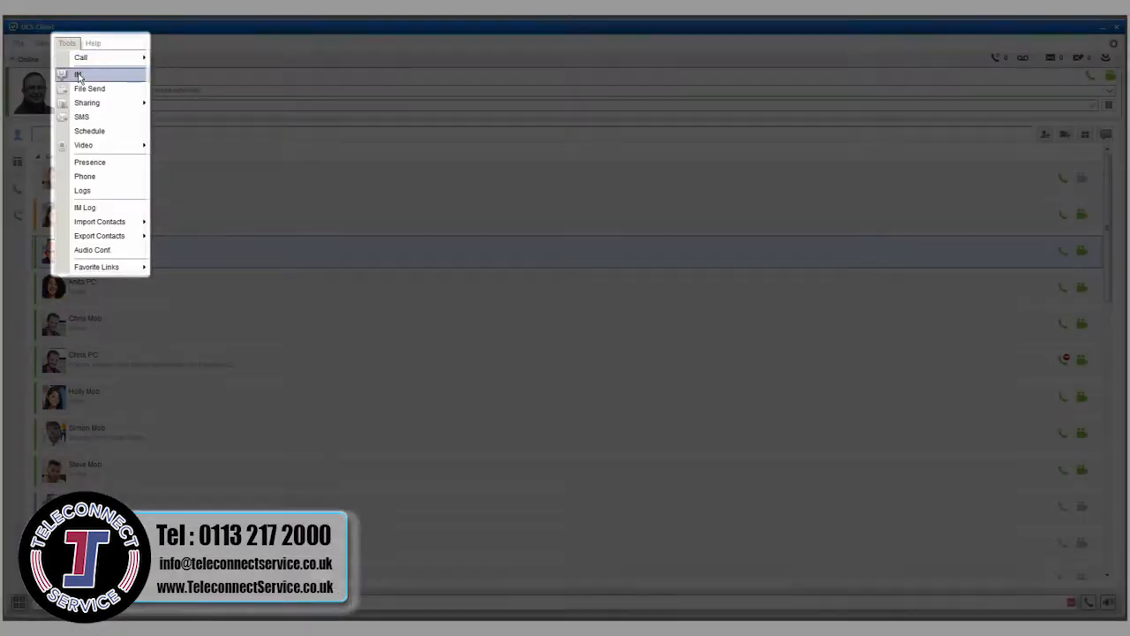
pyautogui.click(68, 76)
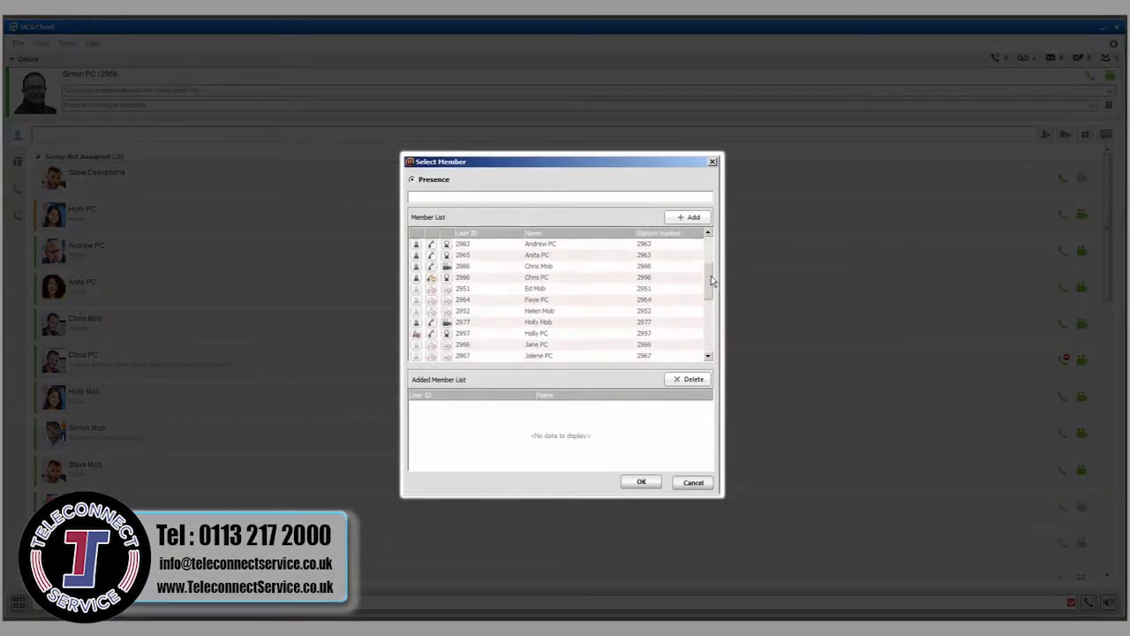
pyautogui.click(538, 322)
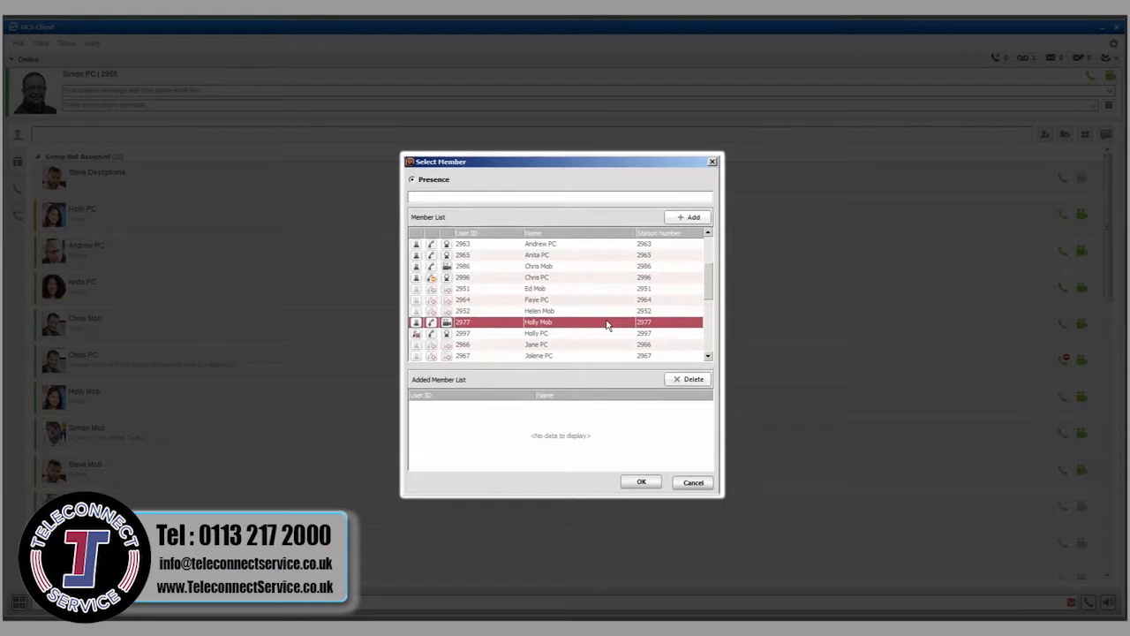
pyautogui.click(688, 217)
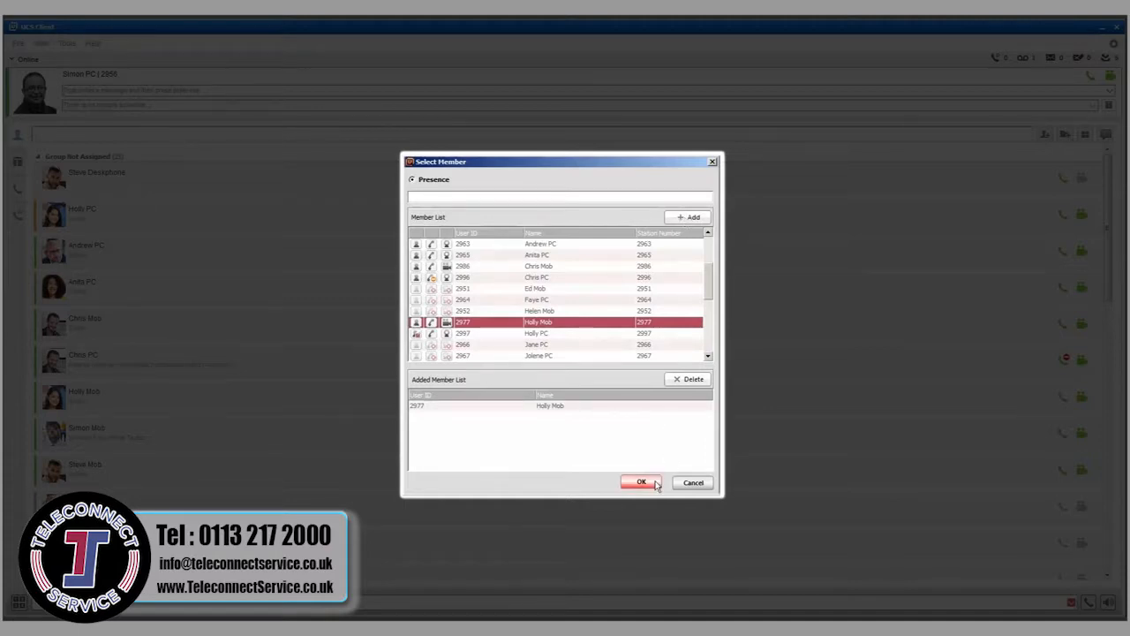
pyautogui.click(642, 482)
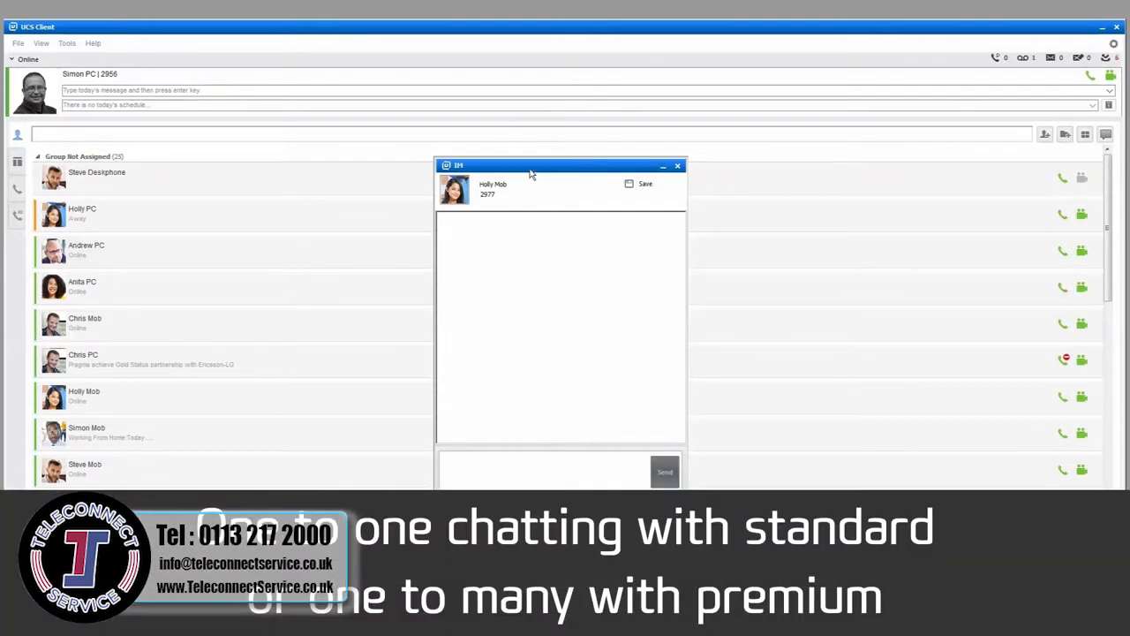
# - Move the chat window aside and type 'hi all' to the group
pyautogui.moveTo(560, 165); pyautogui.dragTo(1002, 141)
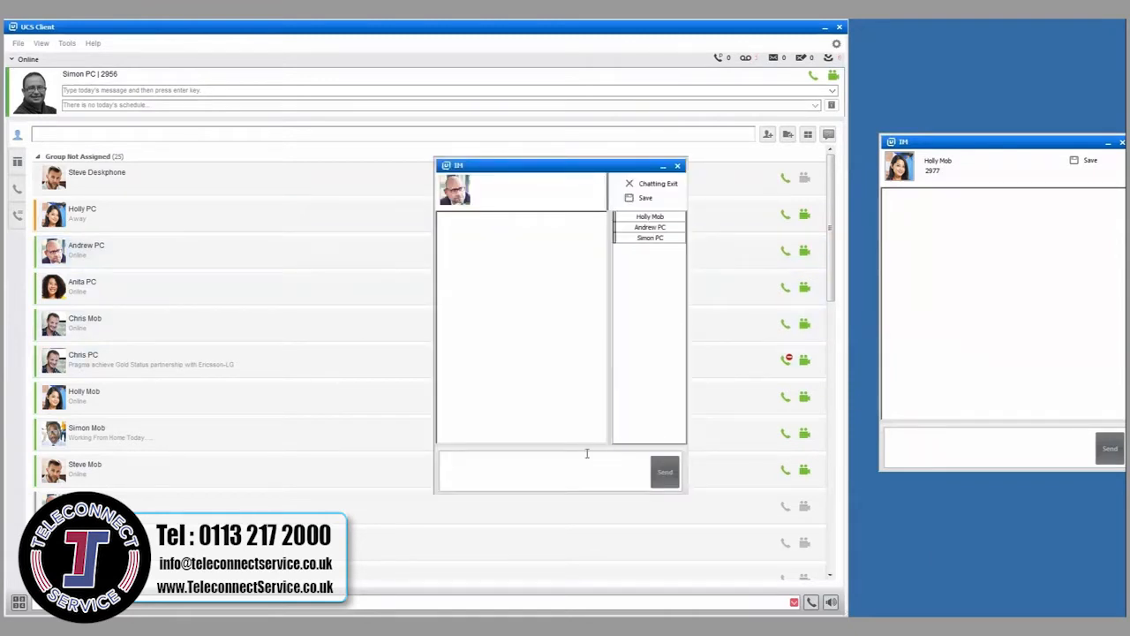
pyautogui.write('hi all')
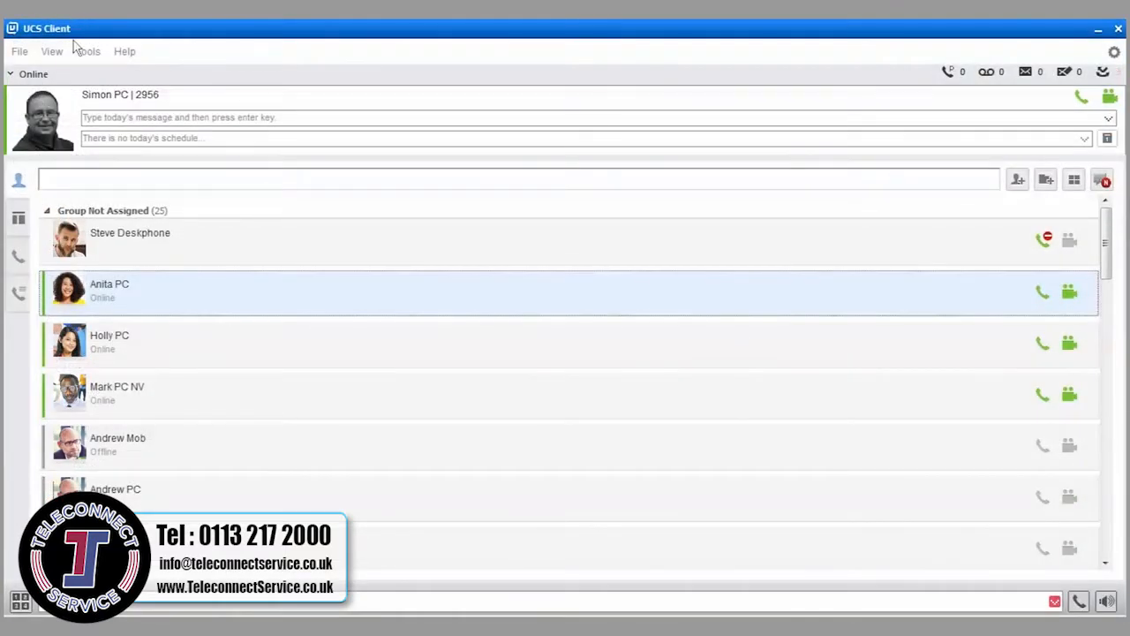
# - Show the Tools > Sharing submenu: application, desktop, whiteboard, web push
pyautogui.click(87, 51)
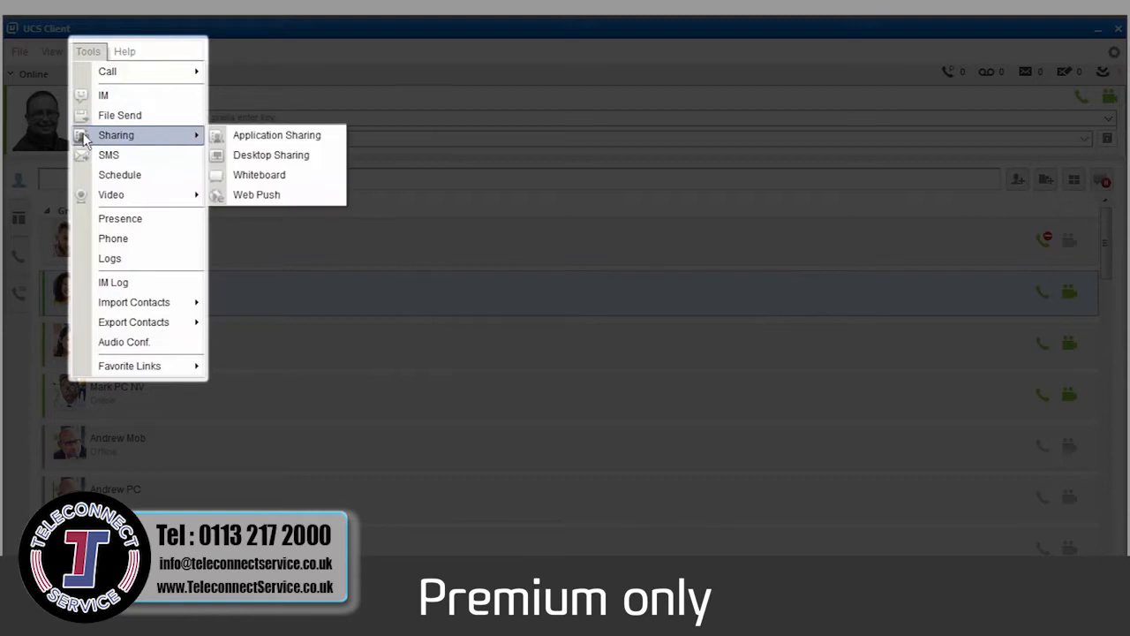
pyautogui.moveTo(240, 134)
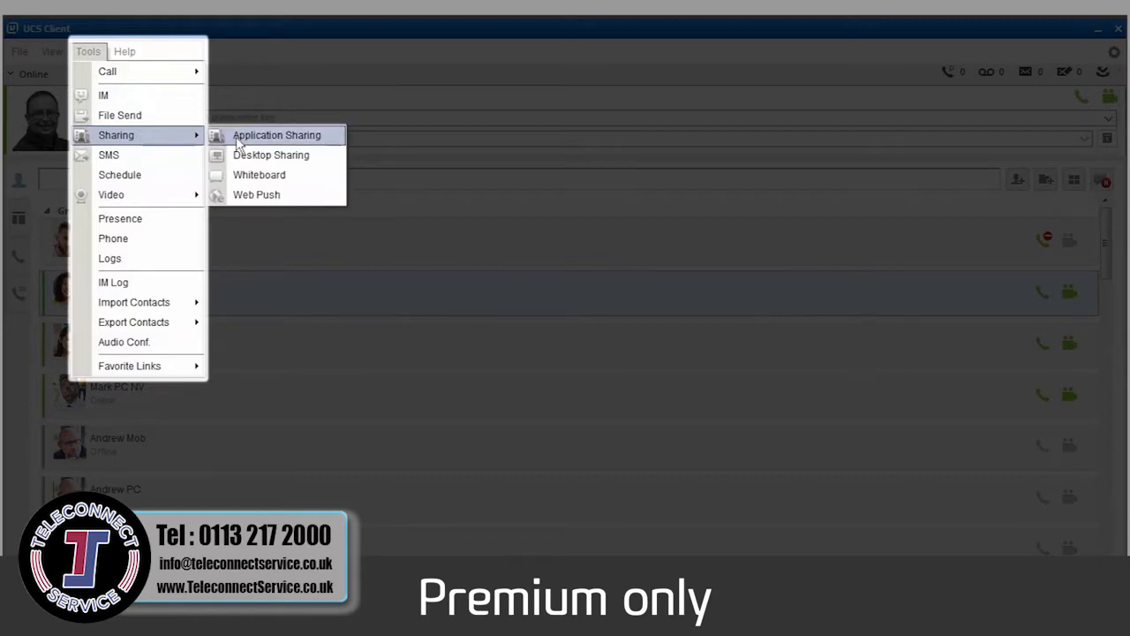
pyautogui.moveTo(249, 155)
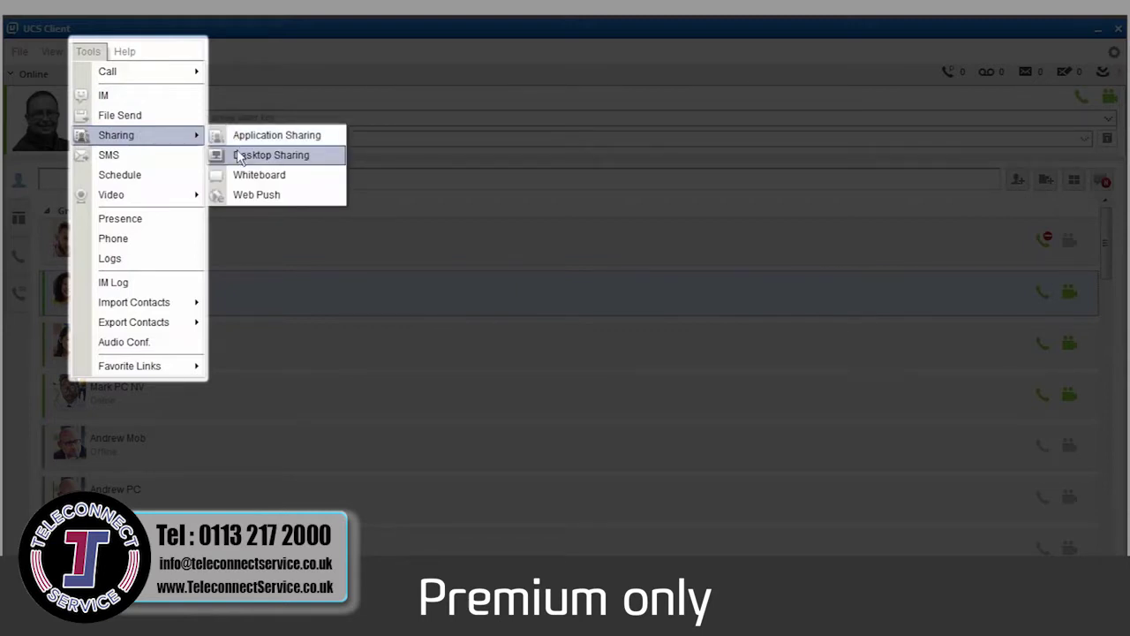
pyautogui.moveTo(259, 174)
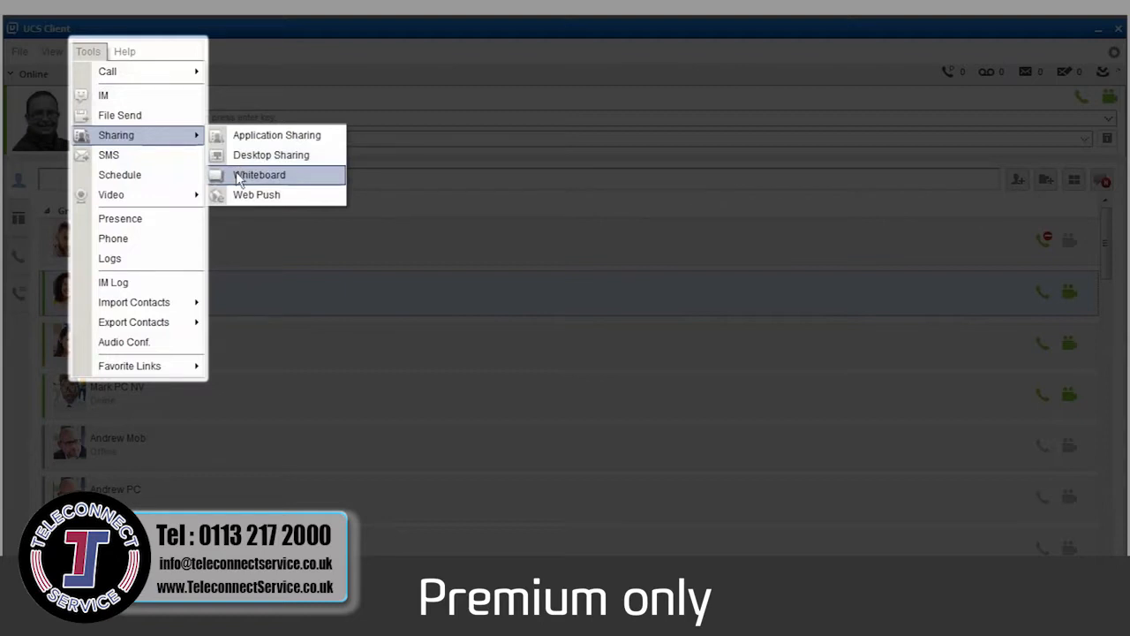
pyautogui.moveTo(256, 195)
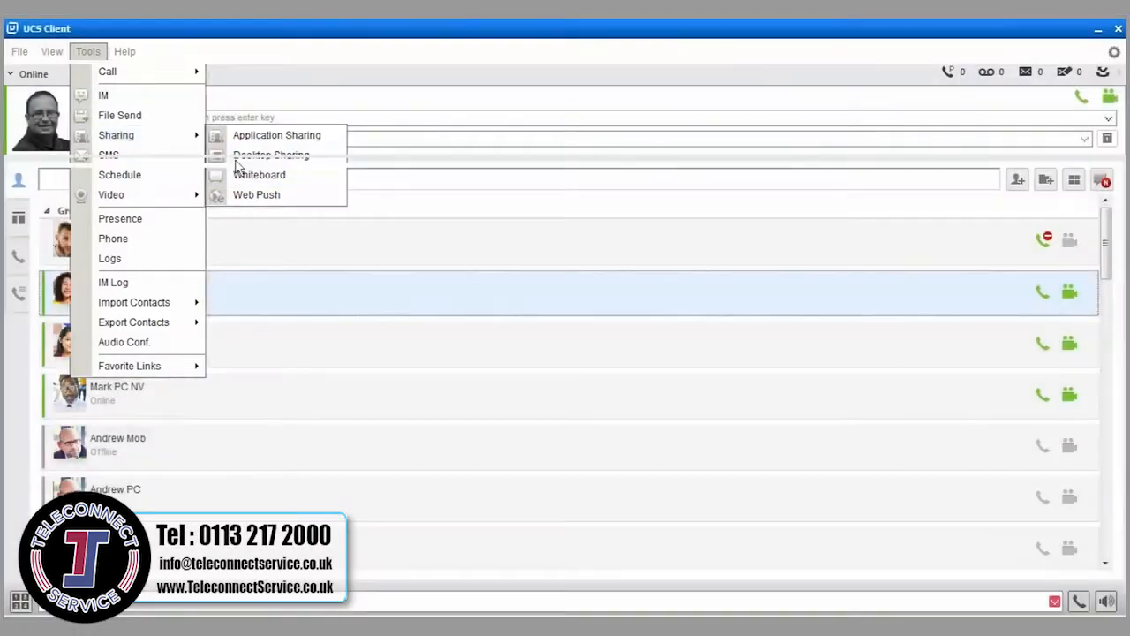
# - Start Desktop Sharing with Holly PC (2997)
pyautogui.click(120, 218)
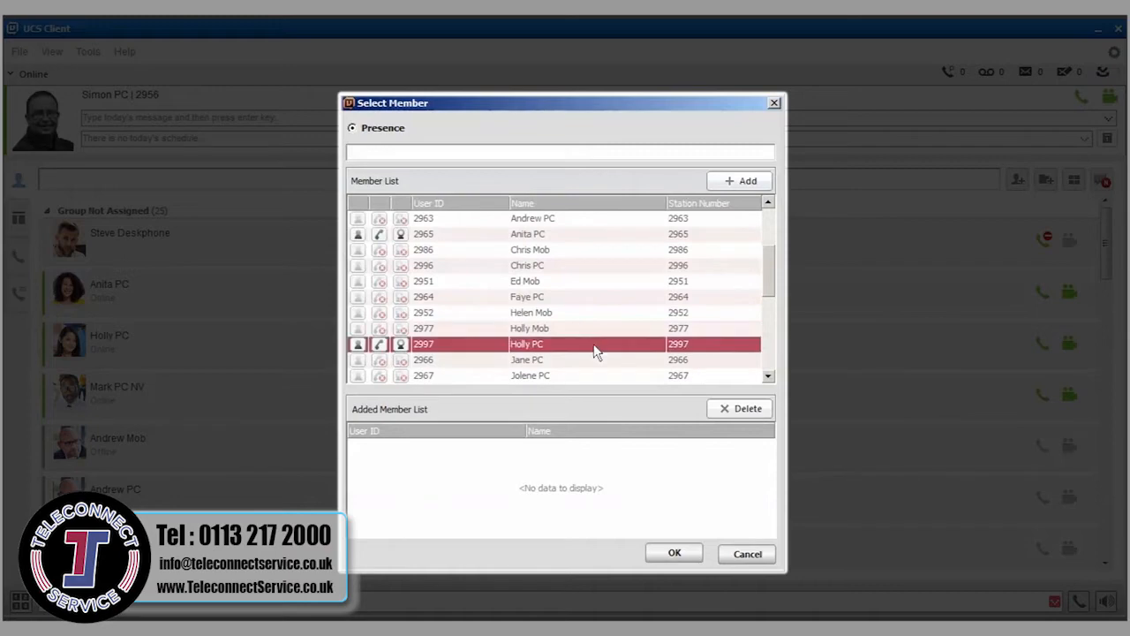
pyautogui.click(740, 180)
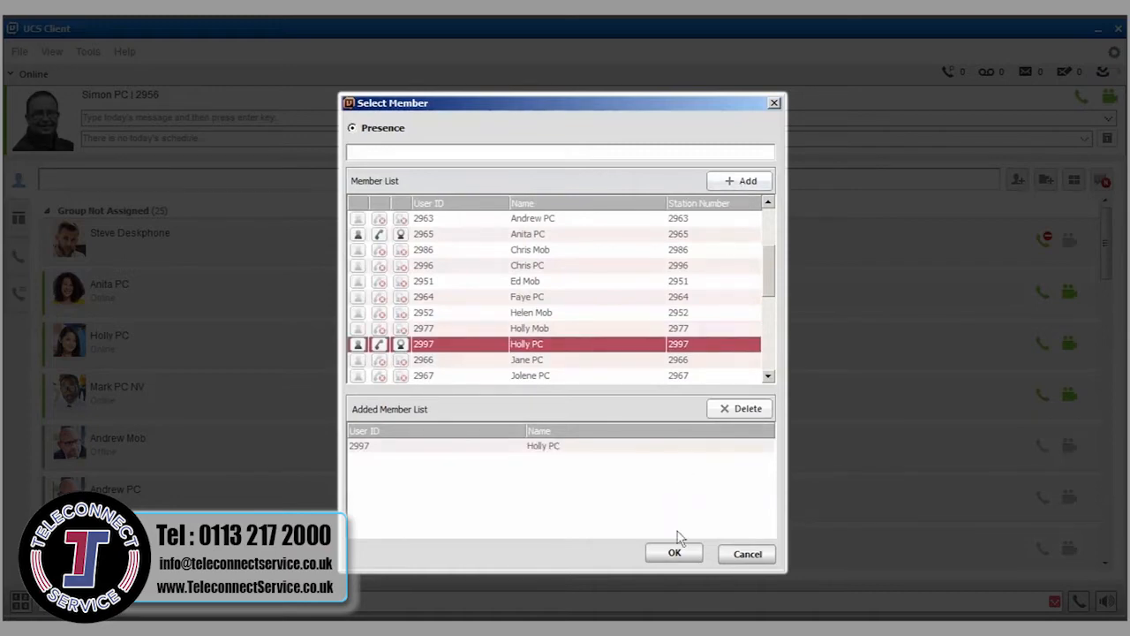
pyautogui.click(675, 554)
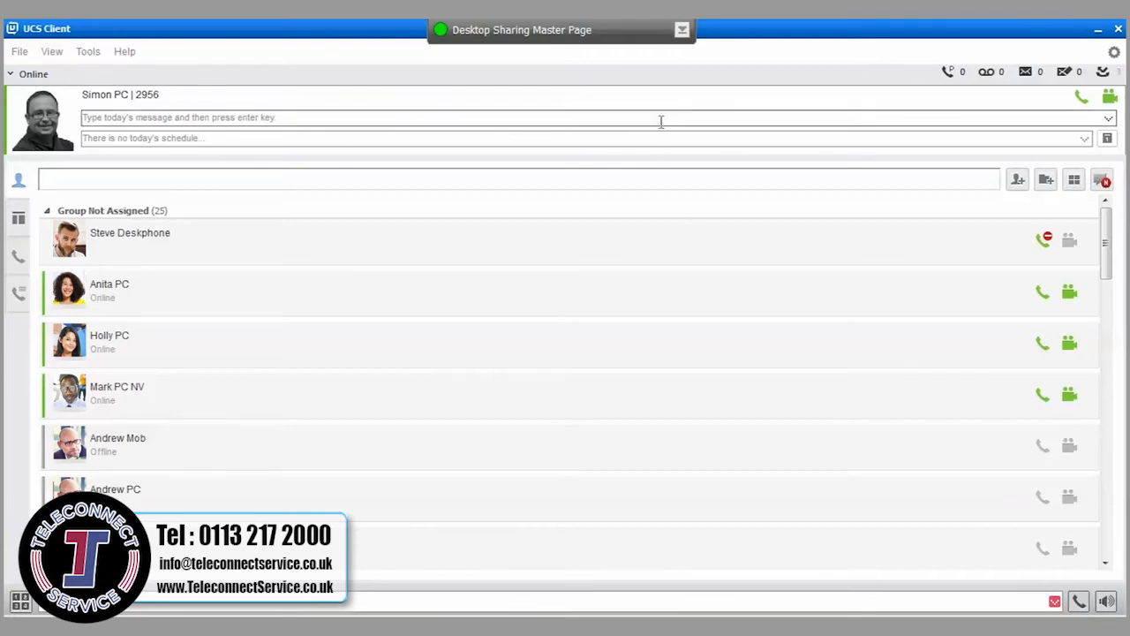
# - Enable drawing mode from the Desktop Sharing Master Page bar over the iPECS website
pyautogui.click(681, 29)
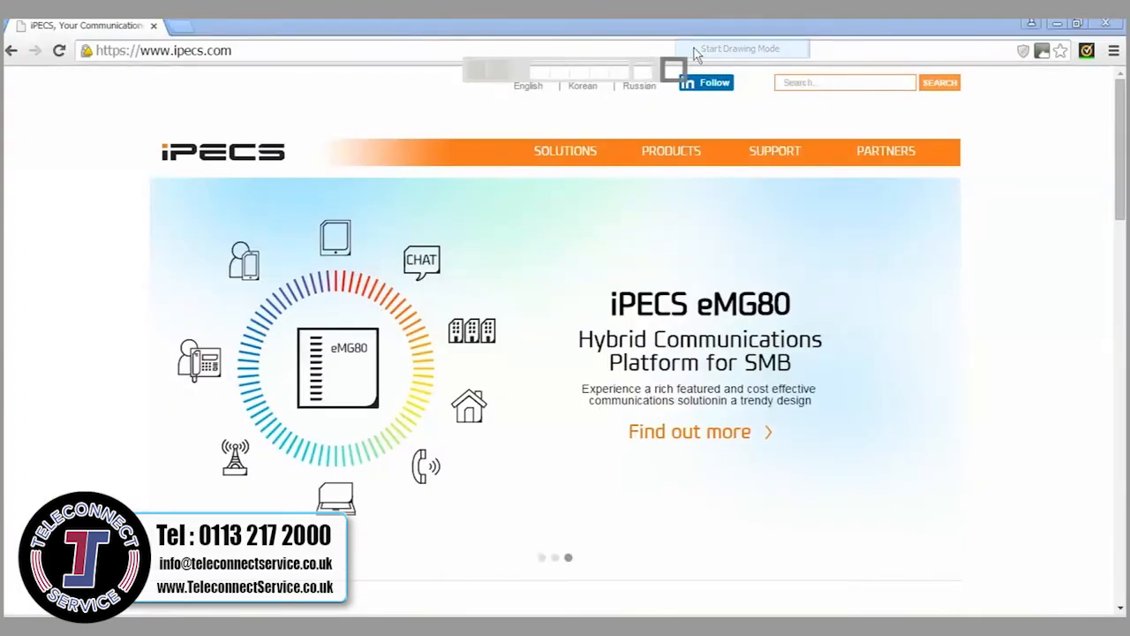
pyautogui.click(742, 48)
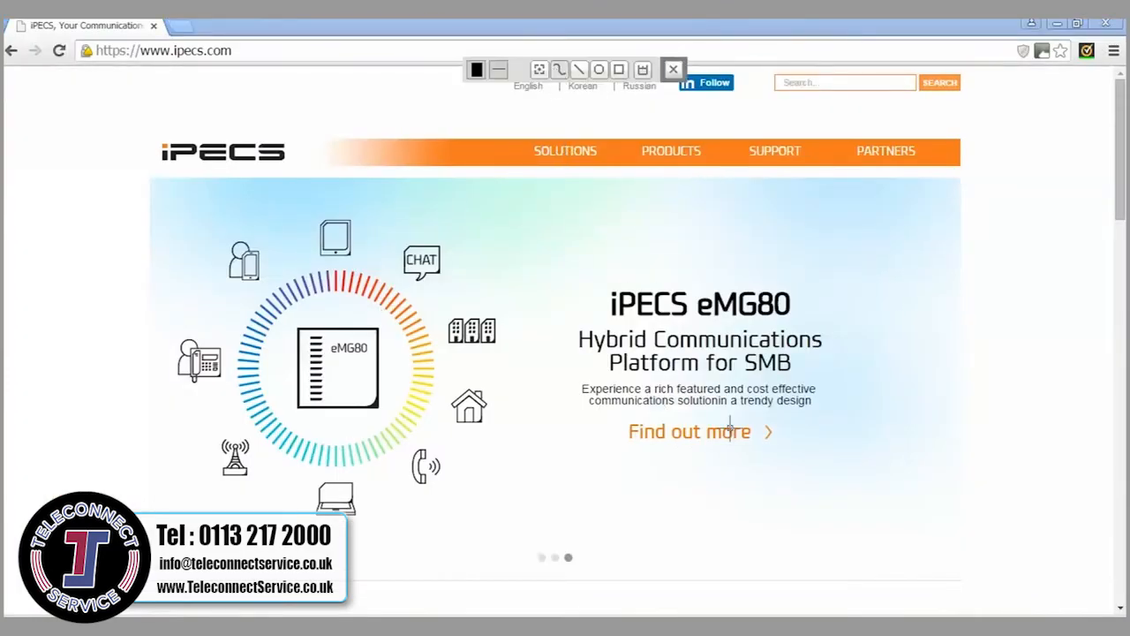